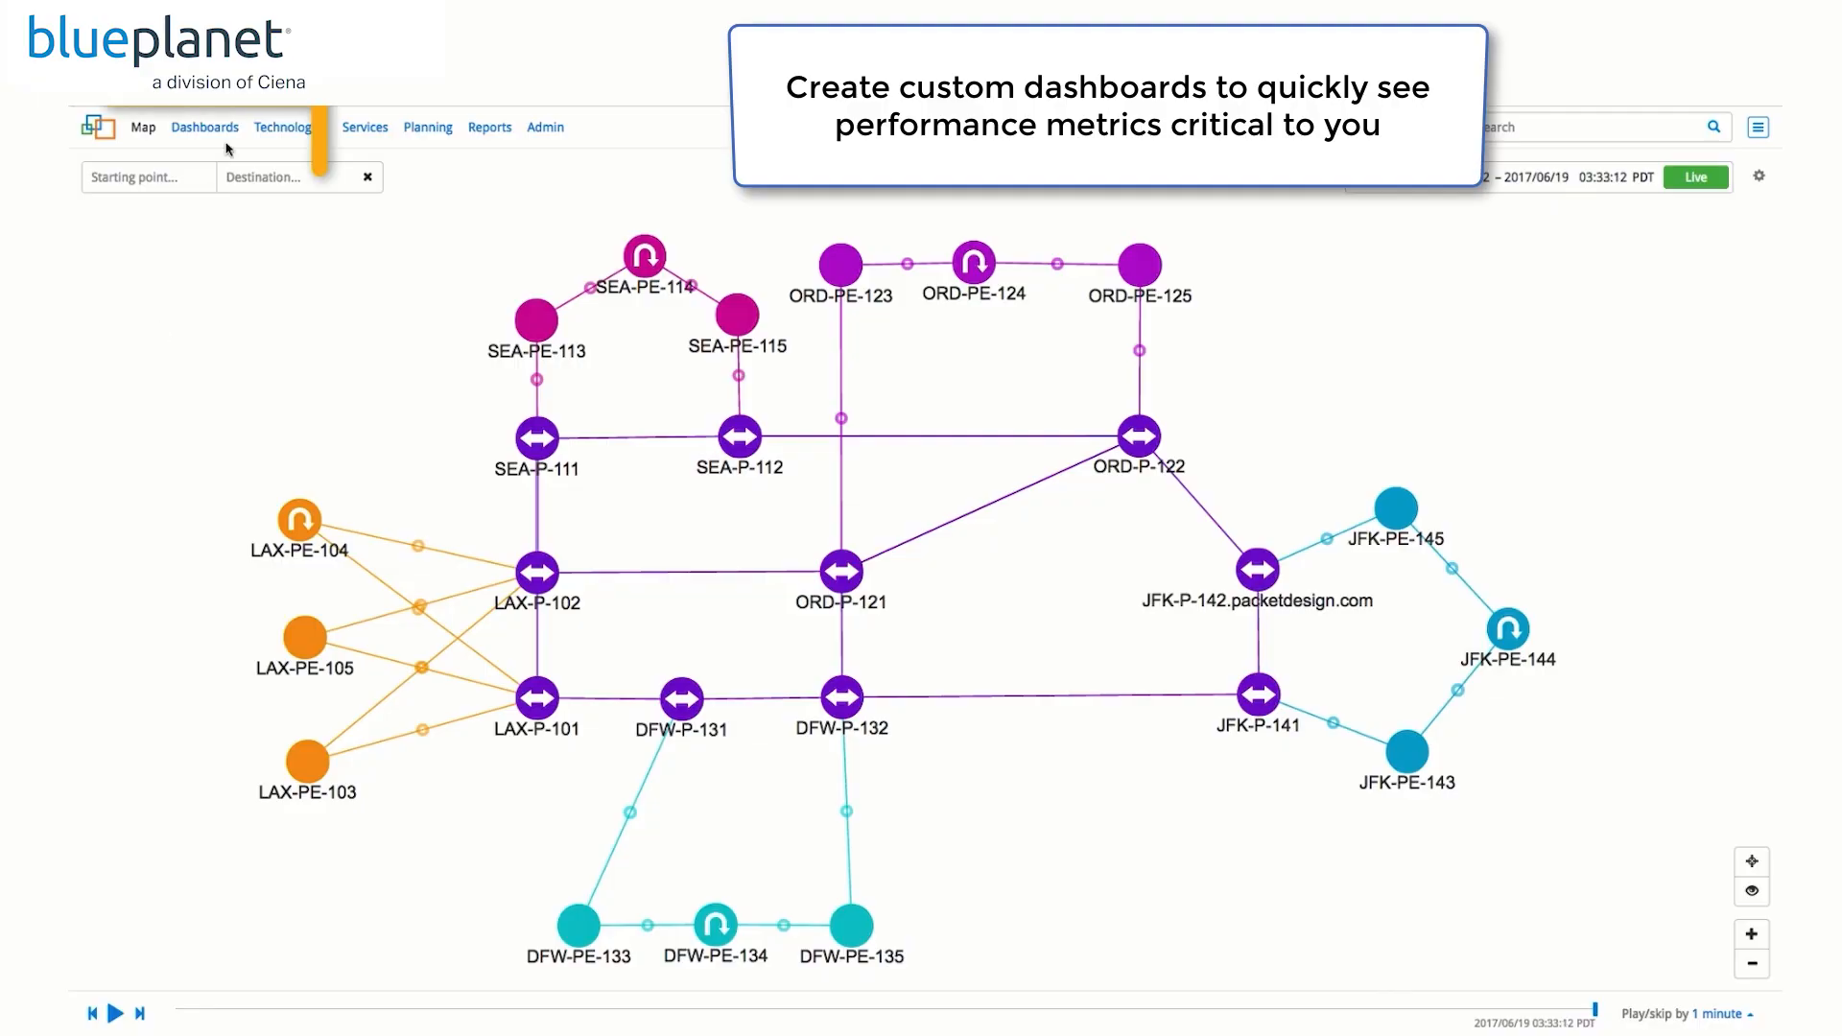
Step: Create an empty dashboard named 'Acme Corp.' from the Dashboards menu
click(204, 126)
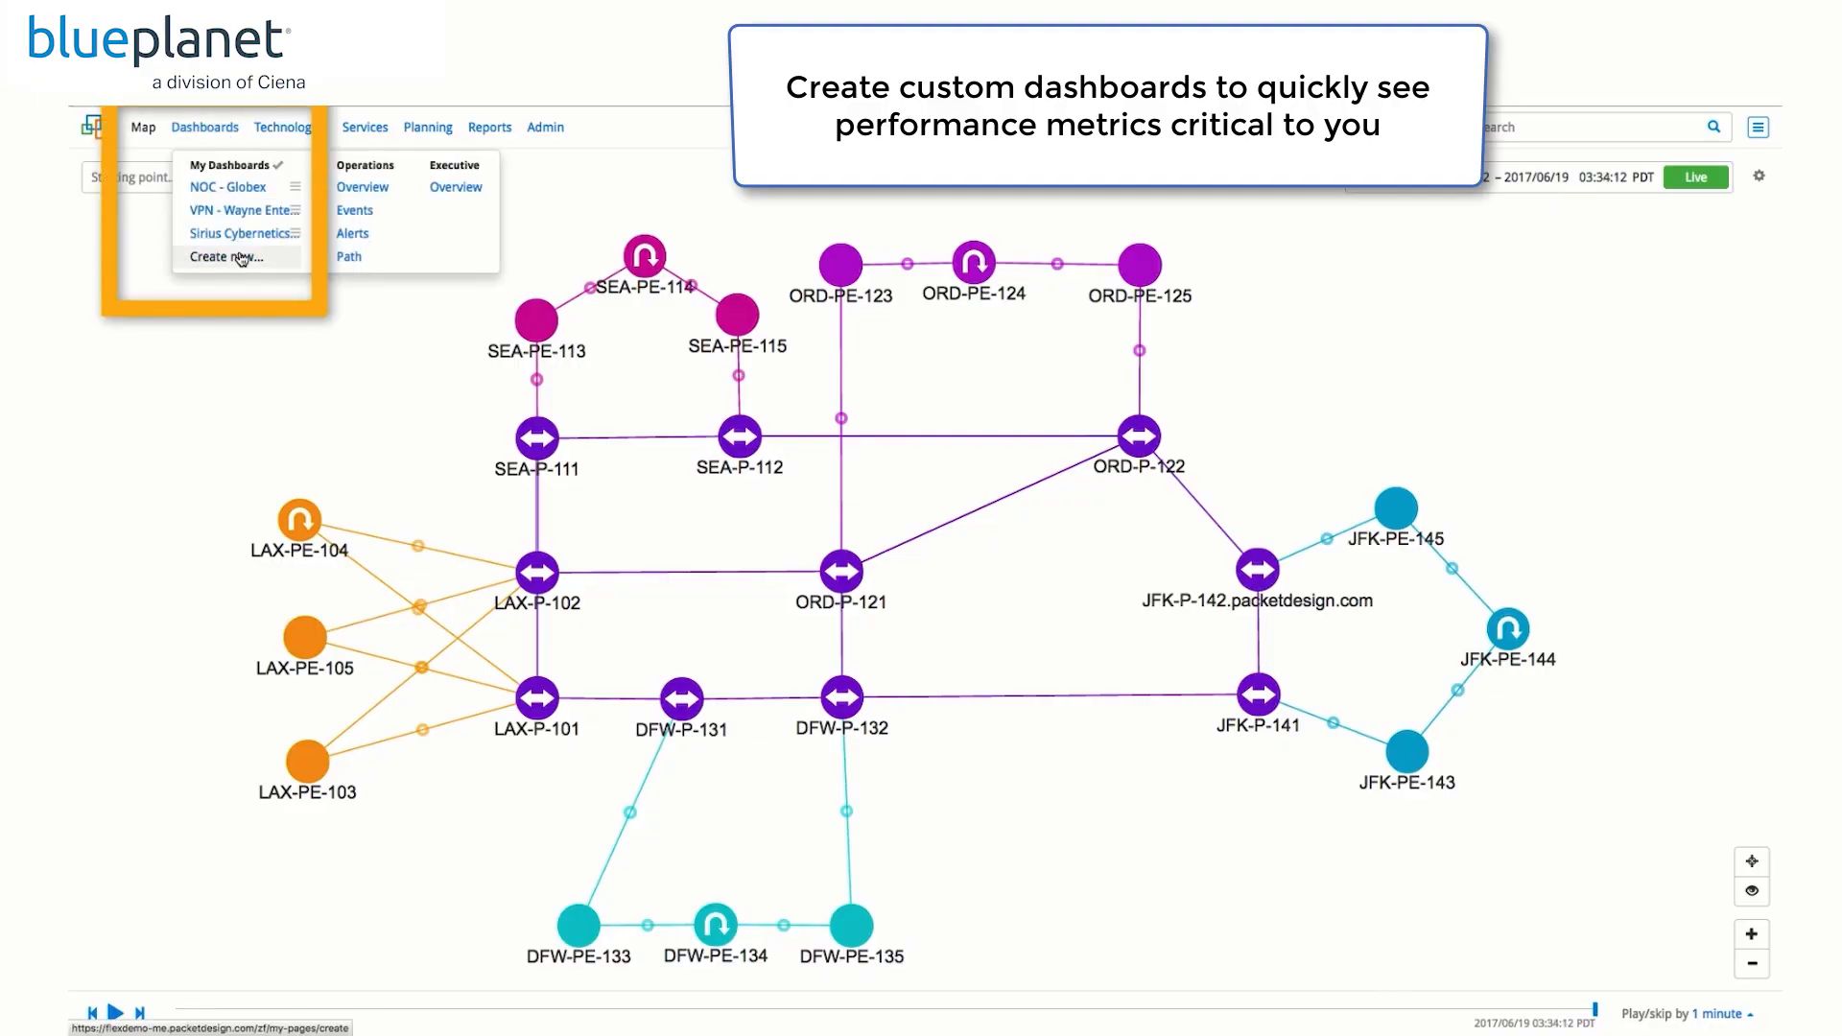
click(231, 256)
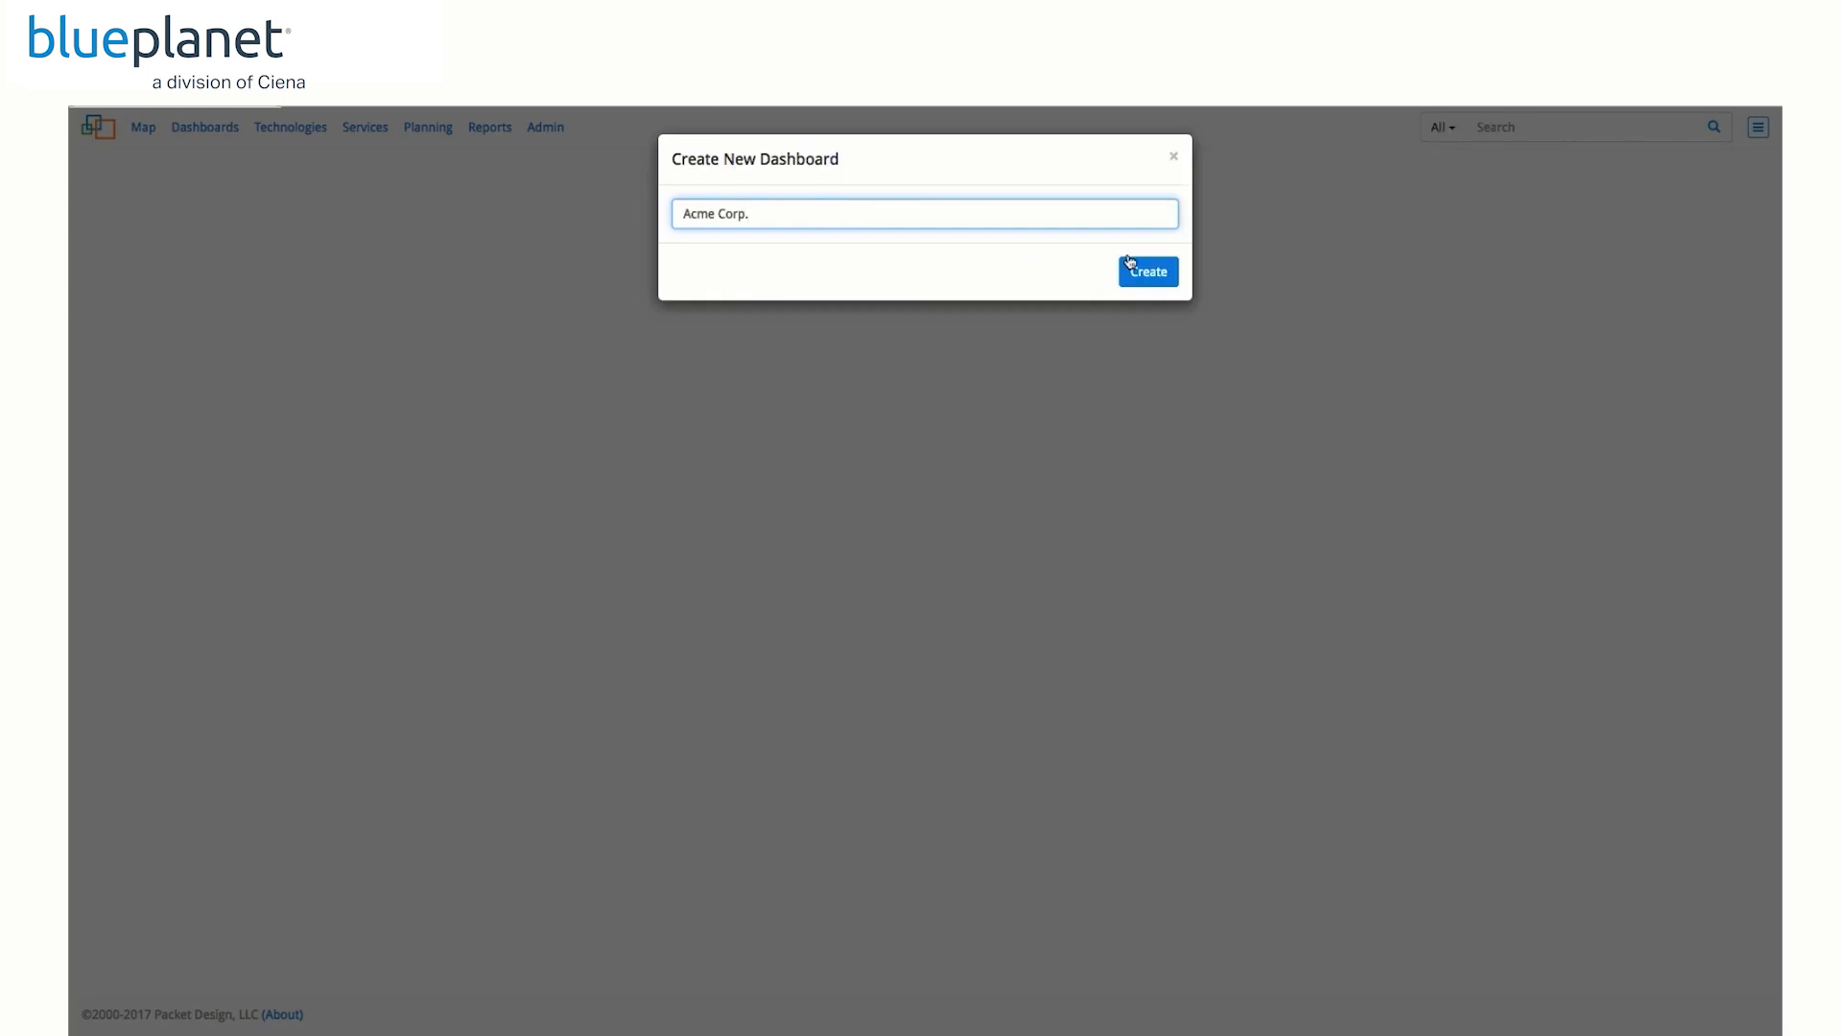
click(1149, 272)
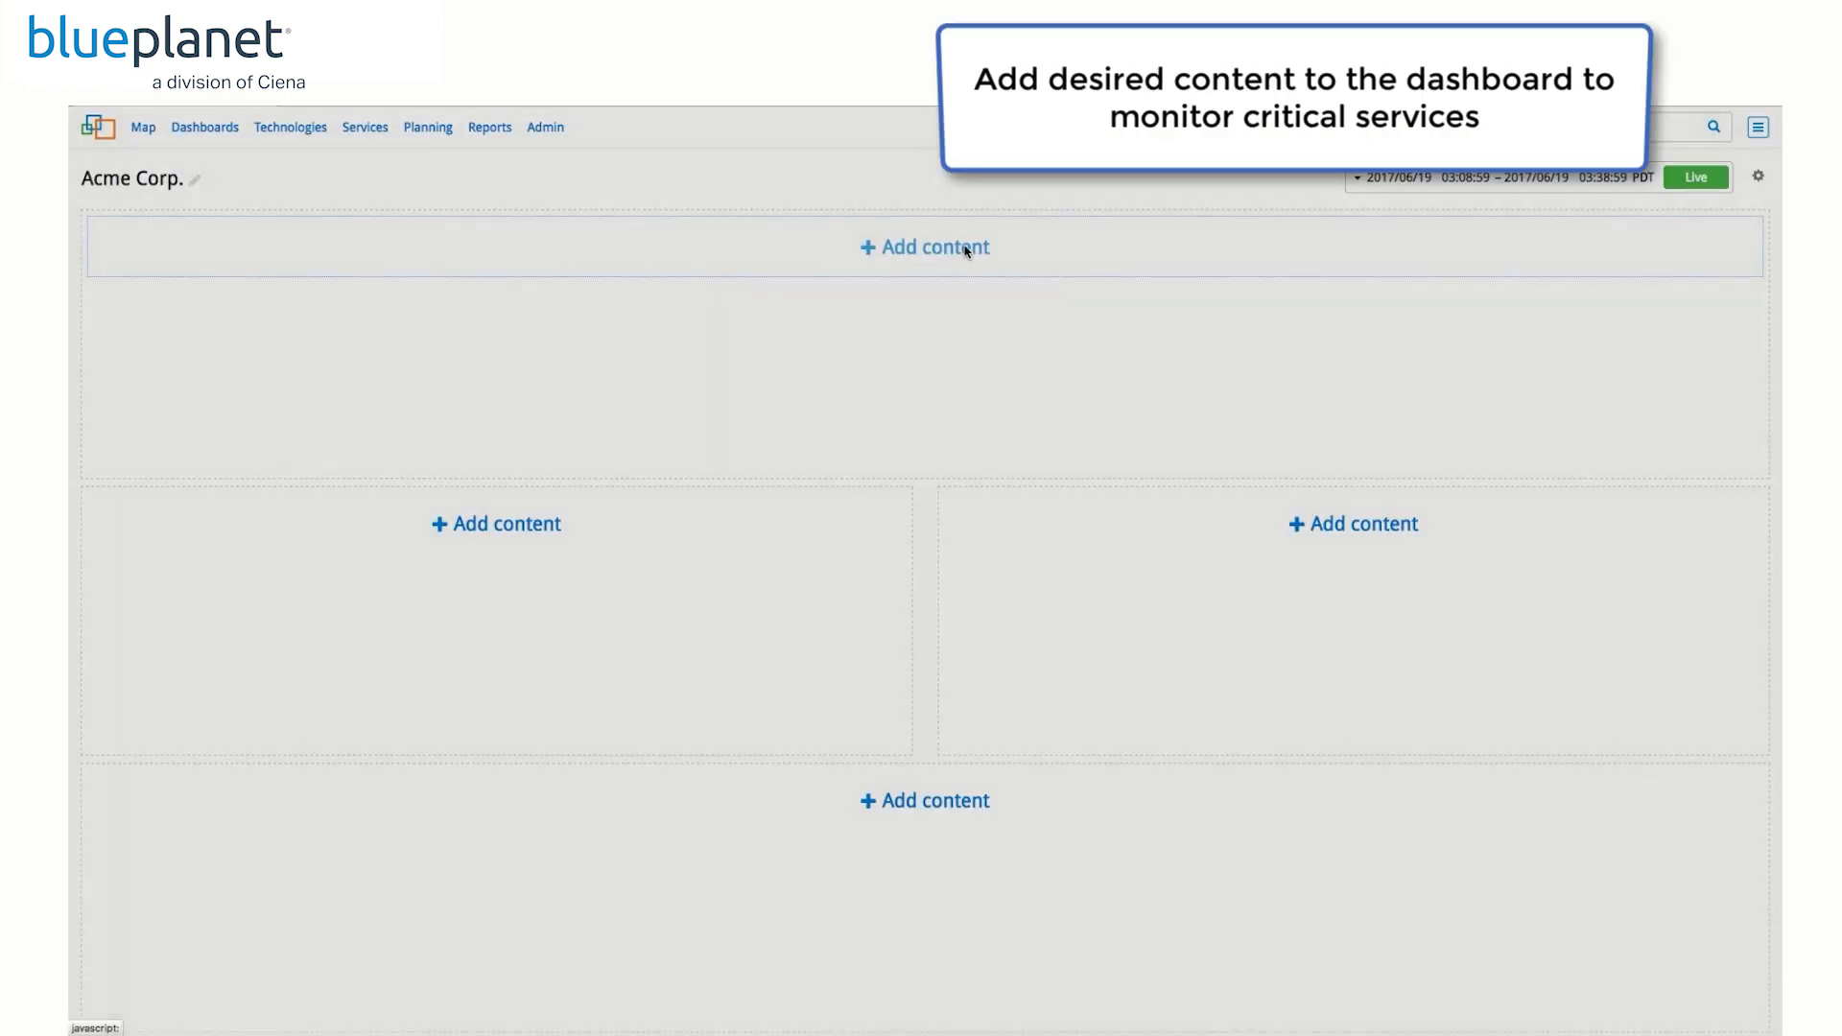
Step: Add the Alerts table showing critical, error and warning alerts to the top slot
click(934, 247)
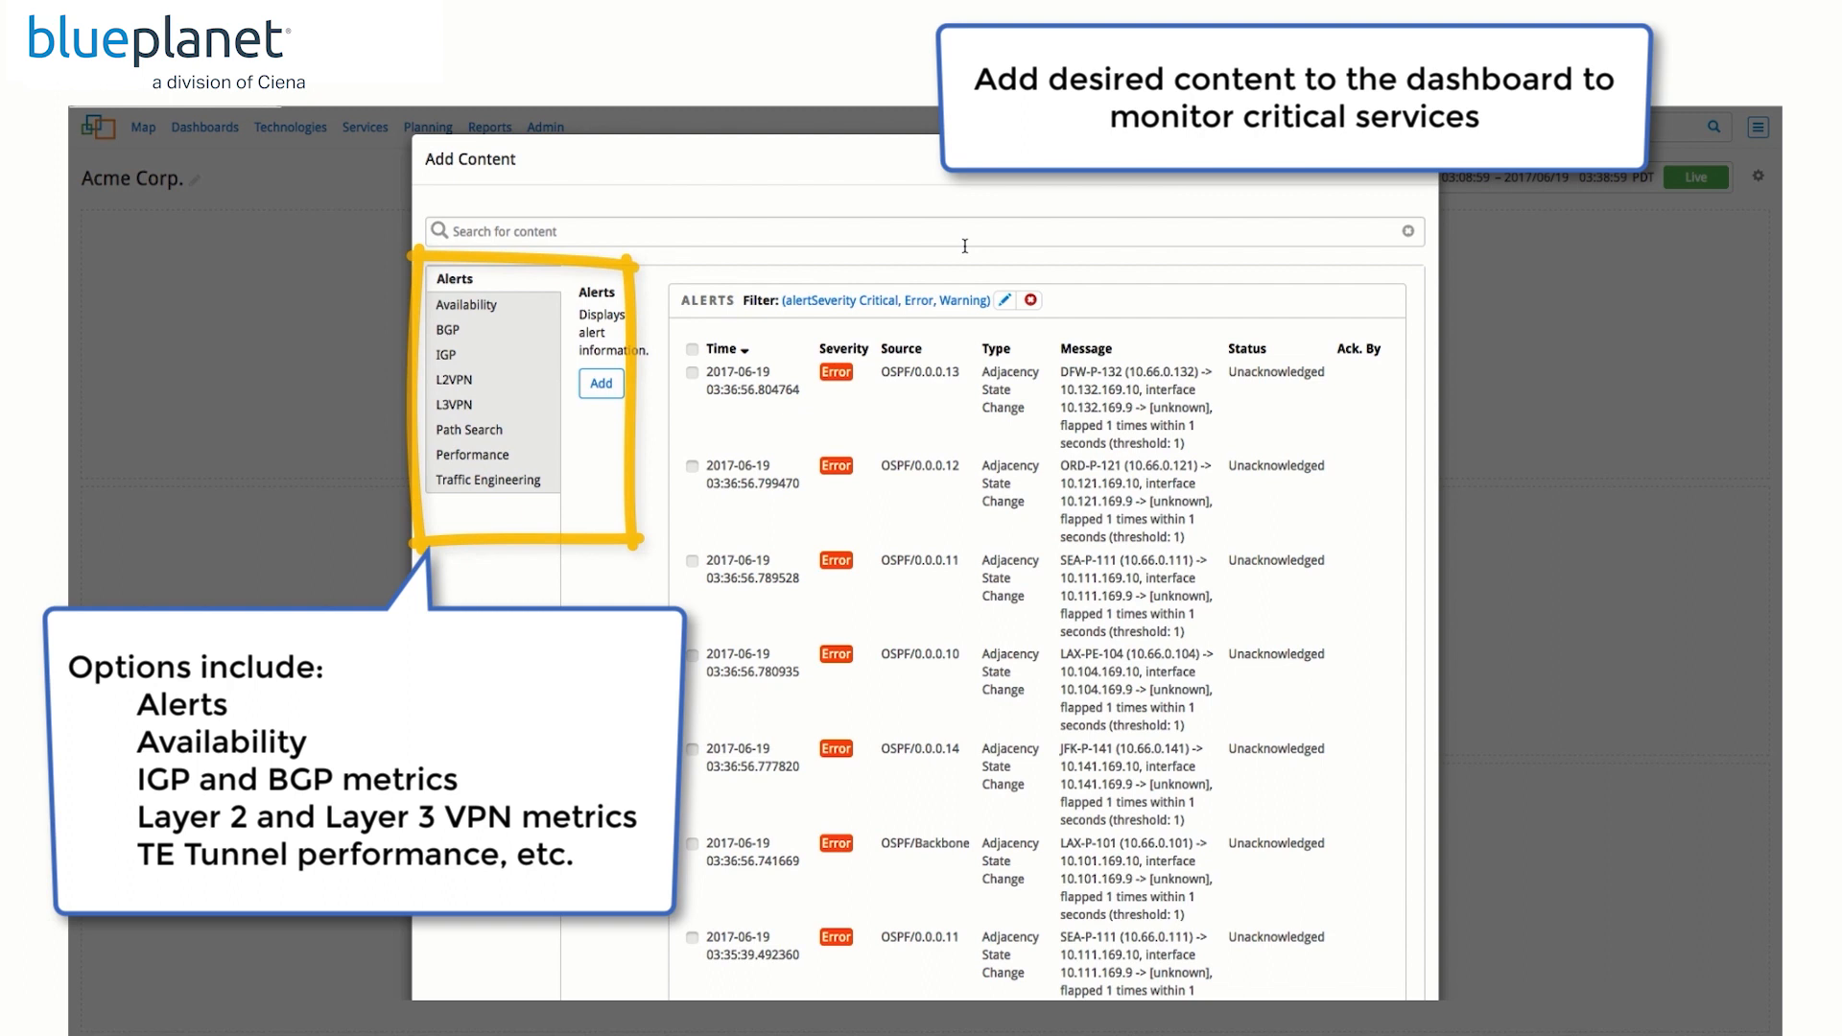
click(601, 383)
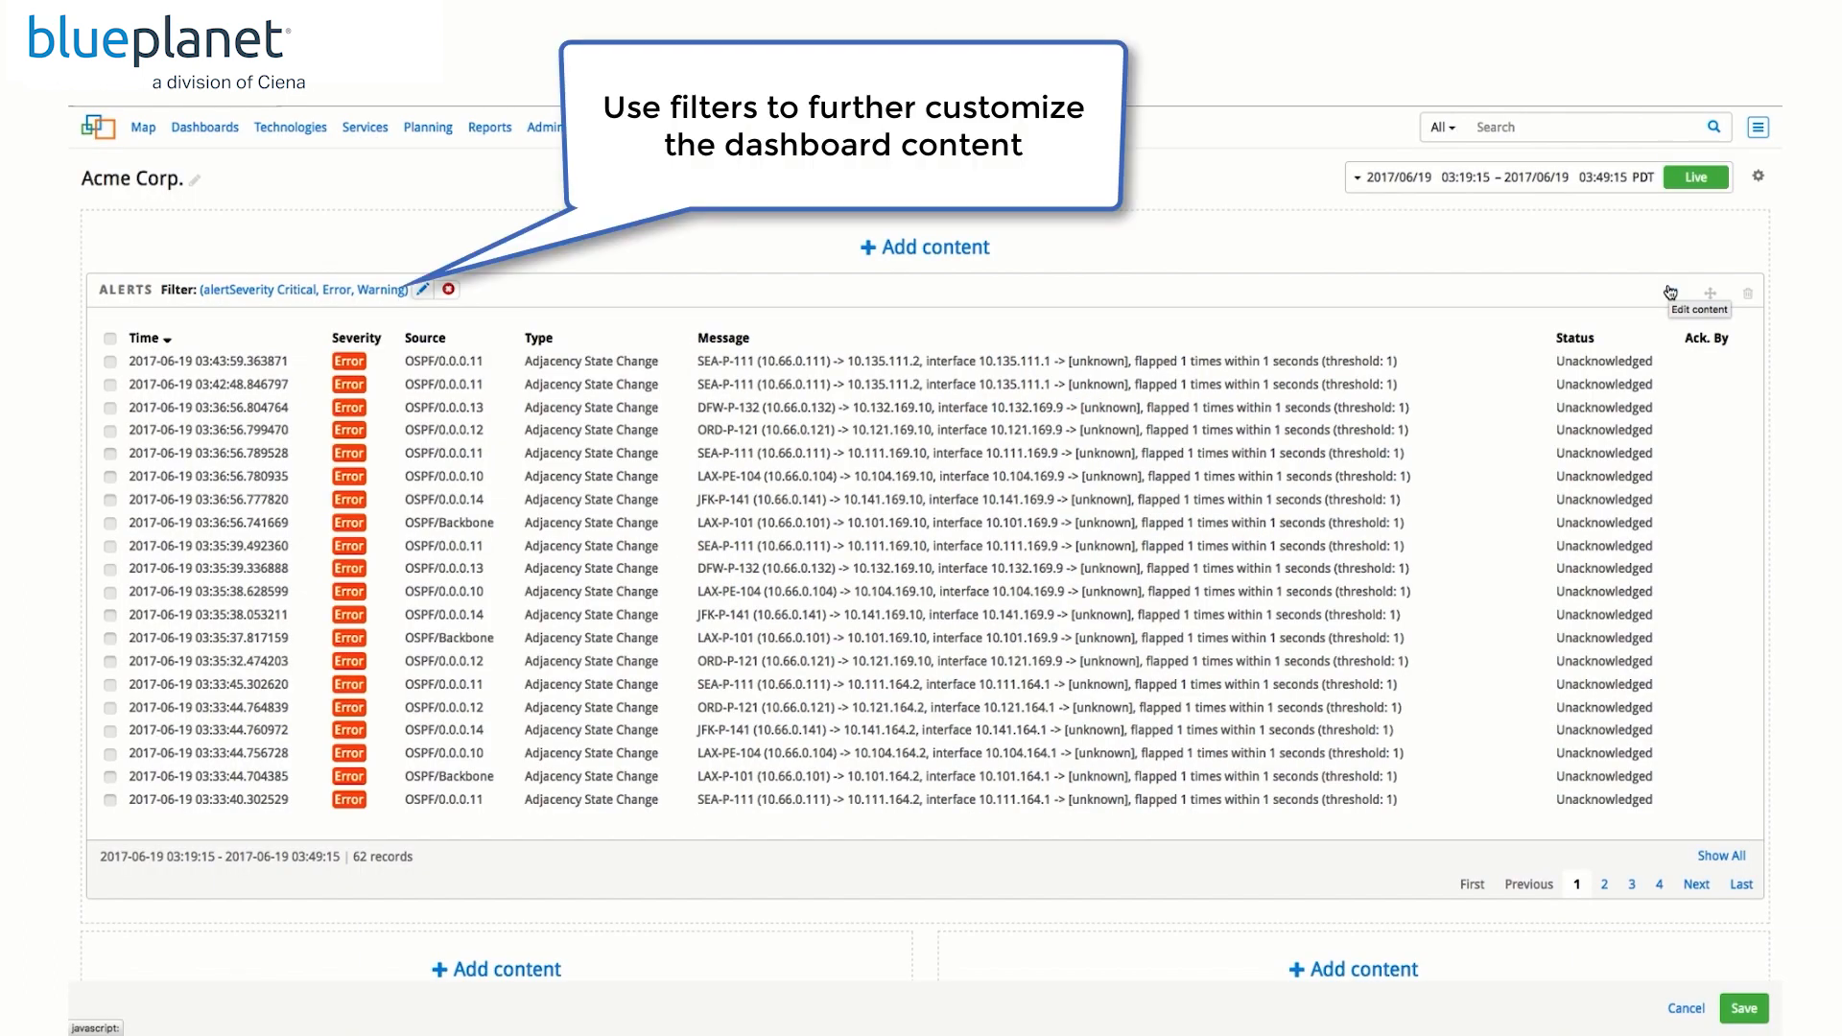
Step: Edit the severity filter on the Alerts panel
click(1672, 292)
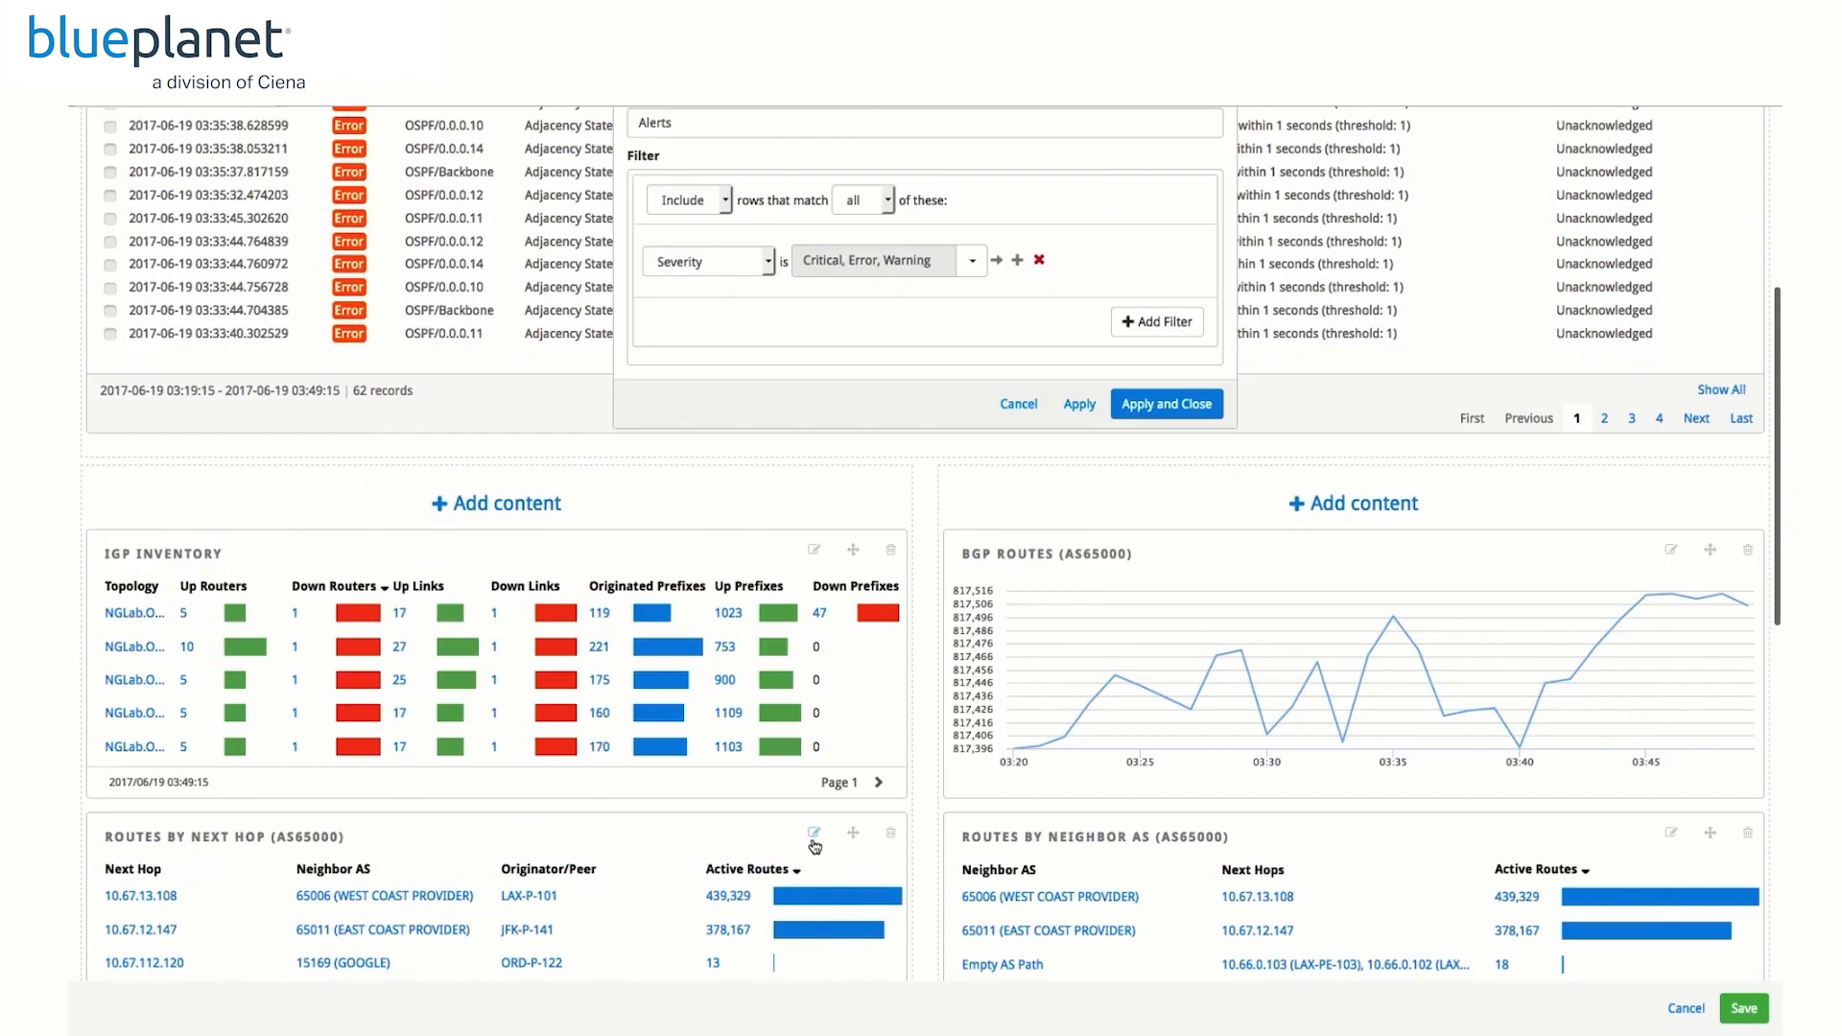
click(814, 833)
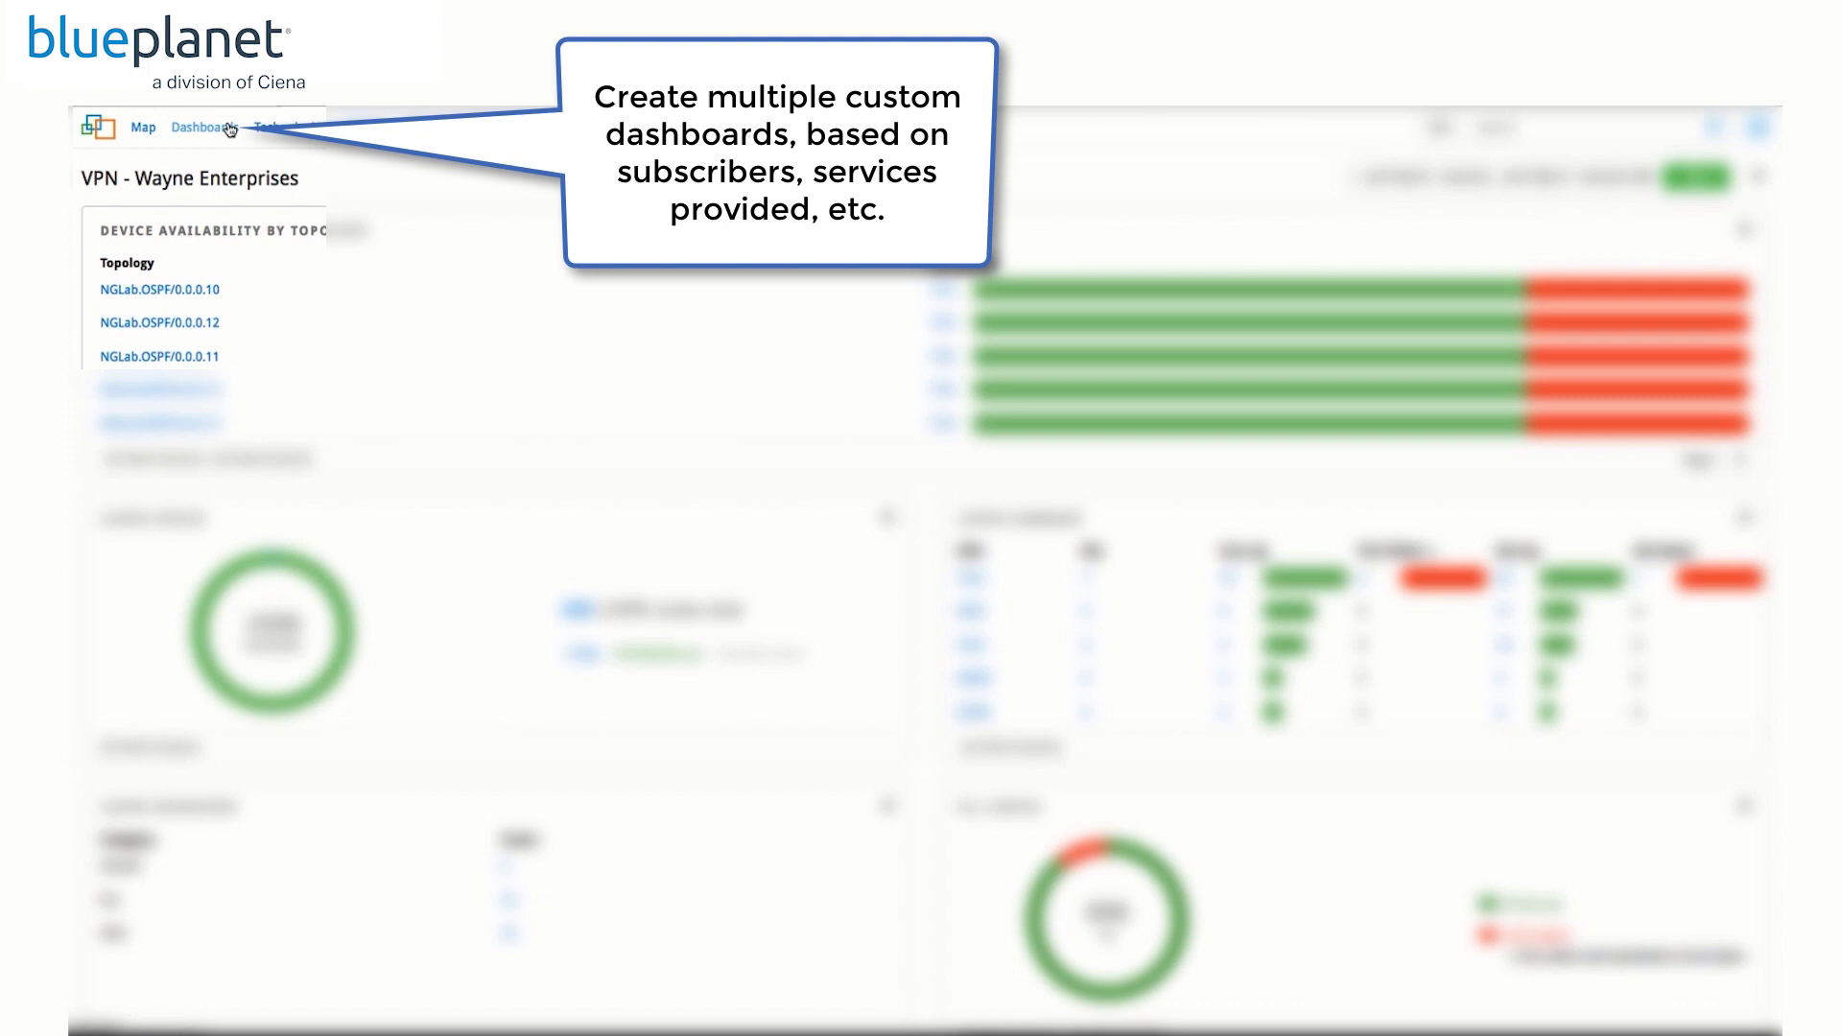
Step: View My Dashboards, including Acme Corp., then switch to the network Map page
click(212, 125)
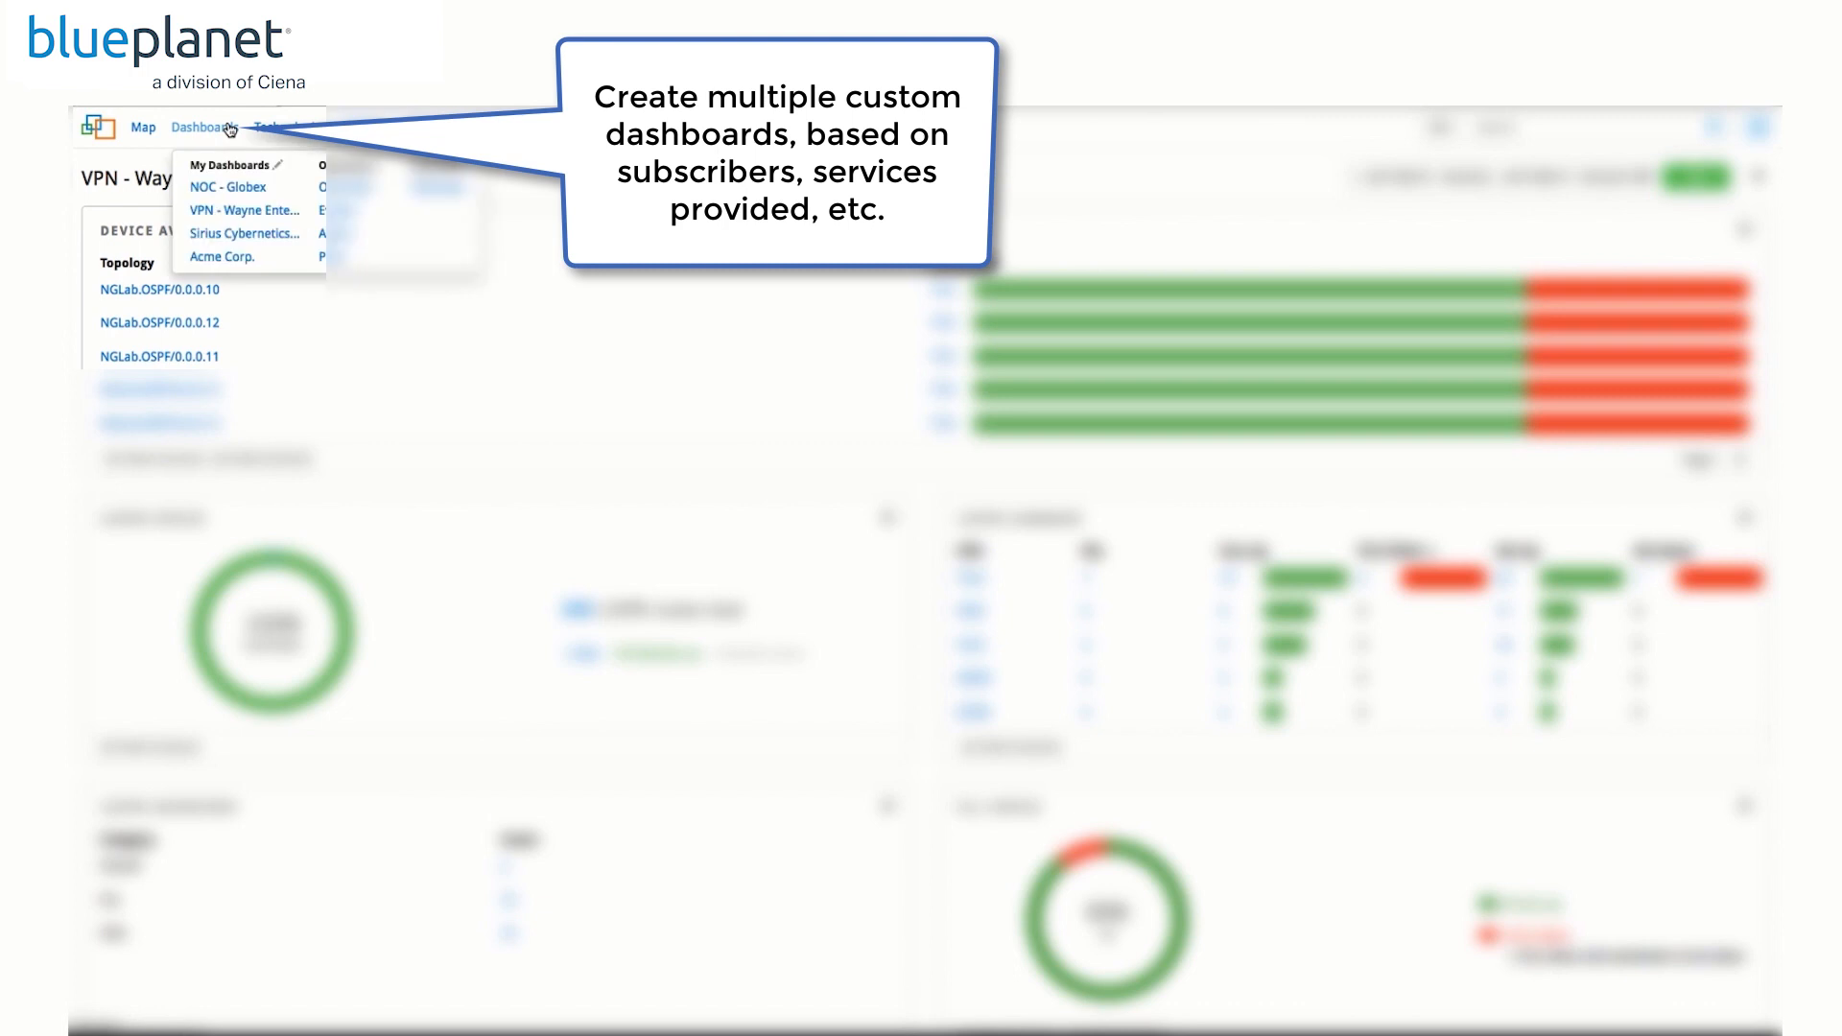
click(142, 127)
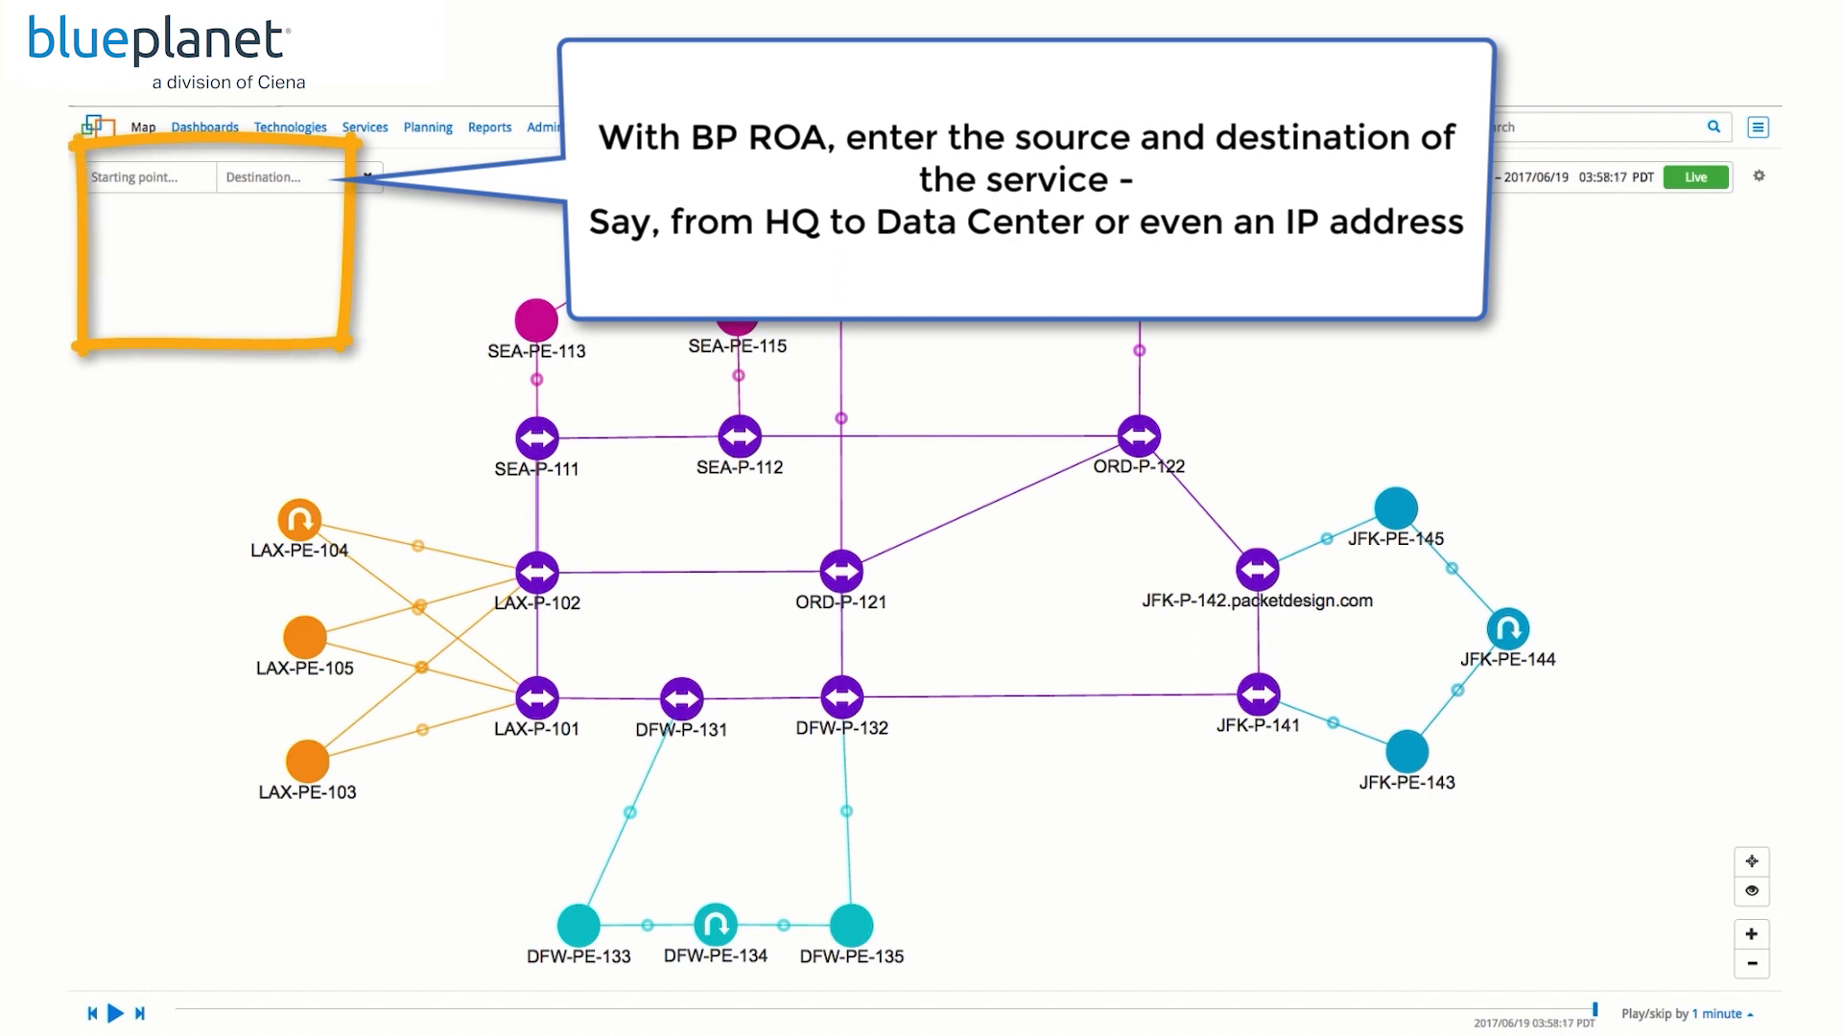
Step: Trace the path from starting point ORD-PE-124 to destination LAX-PE-105
text(ord)
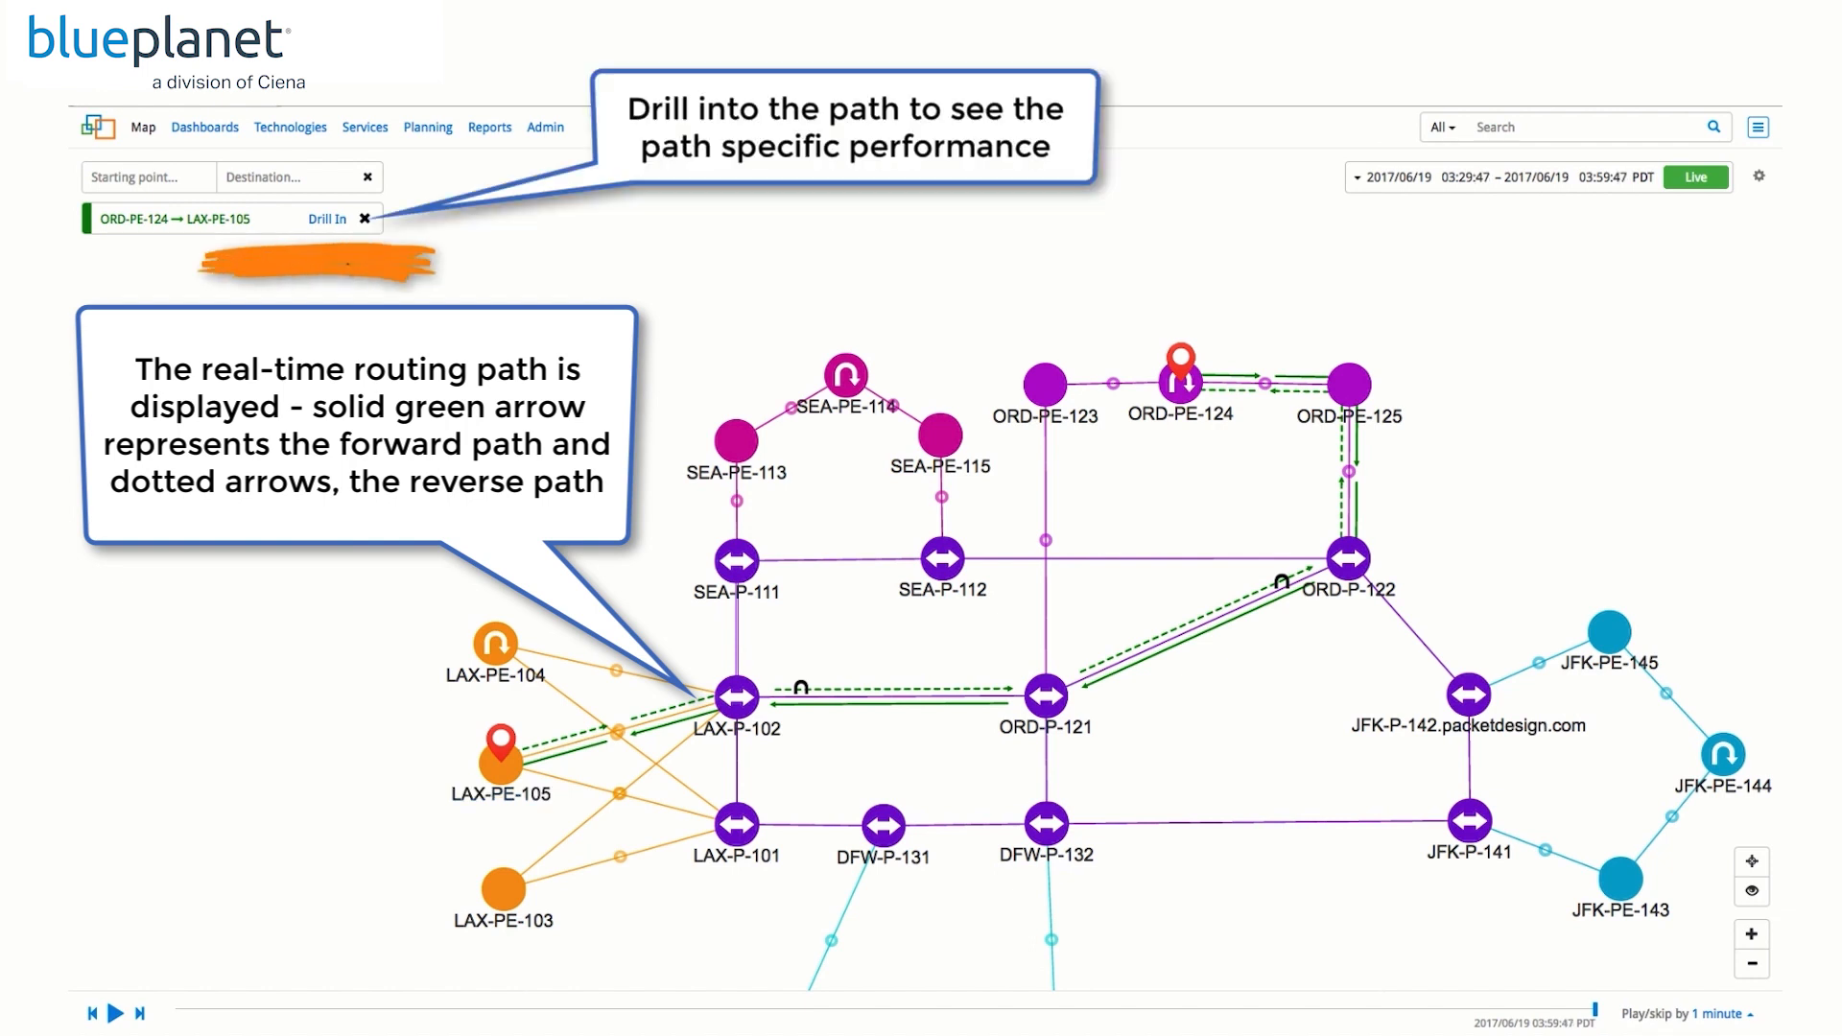
Step: Drill into the ORD-PE-124 → LAX-PE-105 path and shift its time window one hour earlier
click(327, 219)
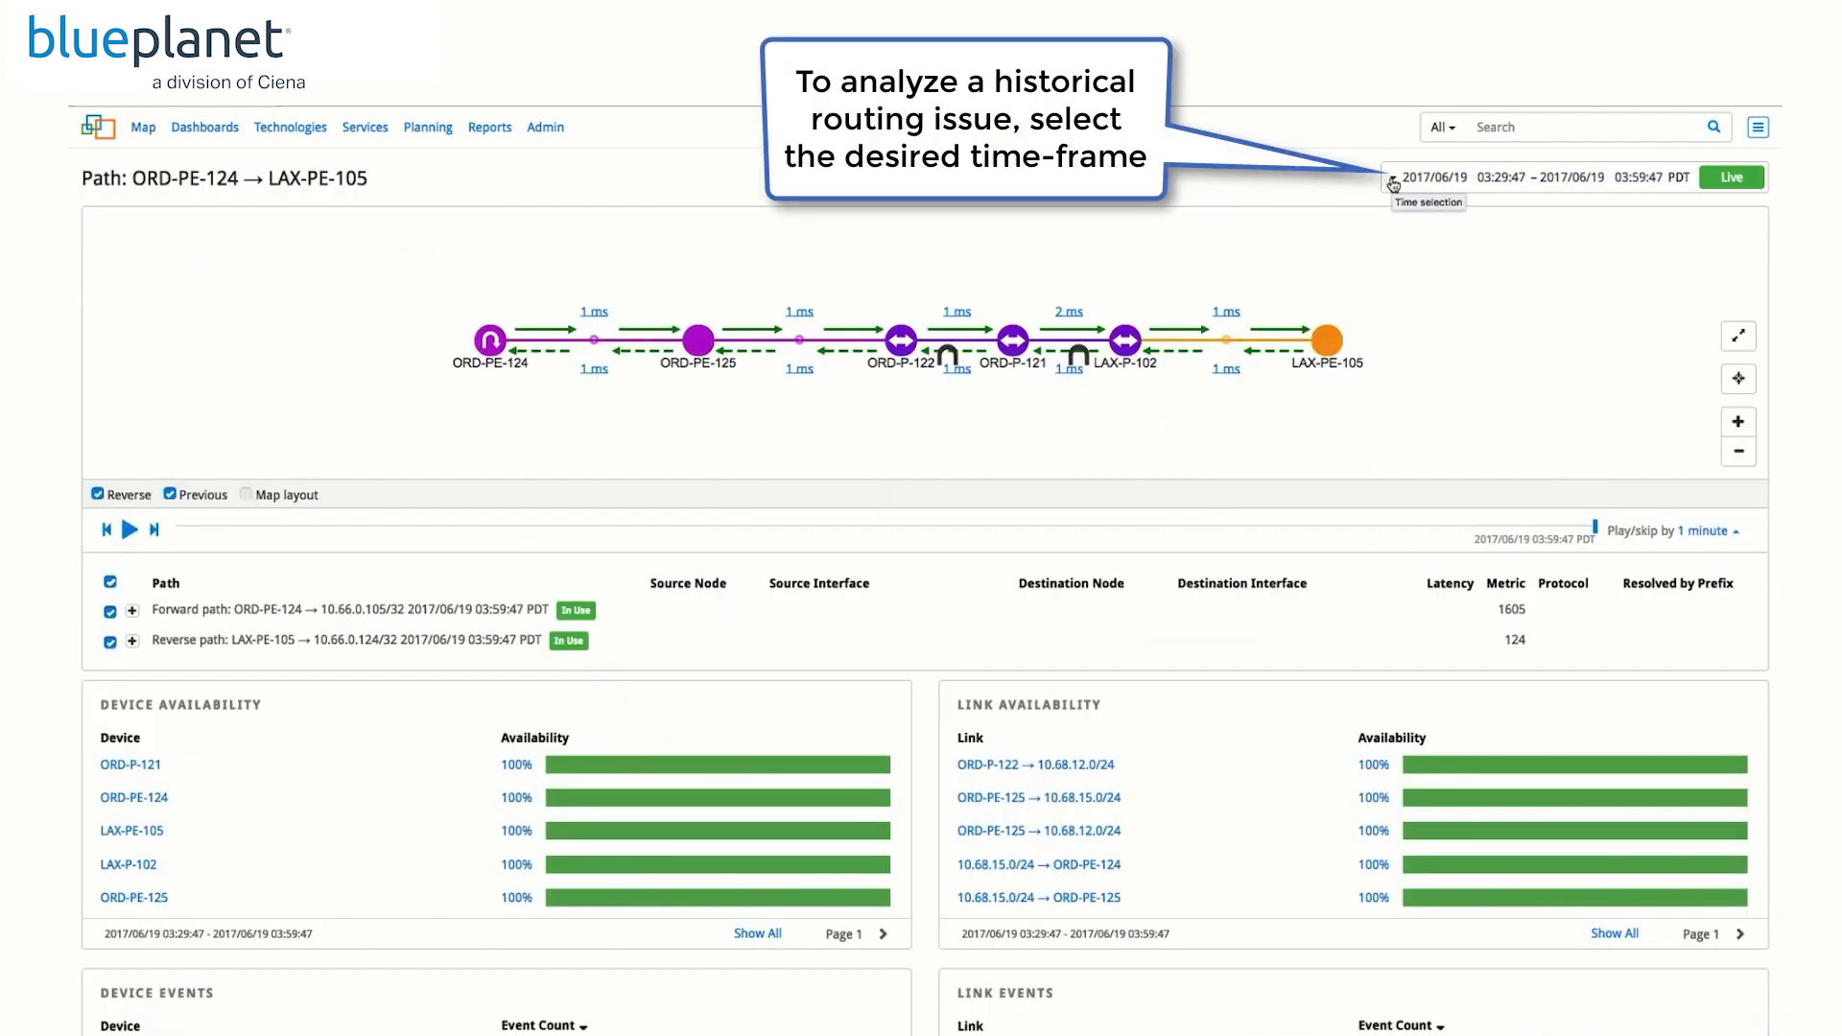
click(1393, 178)
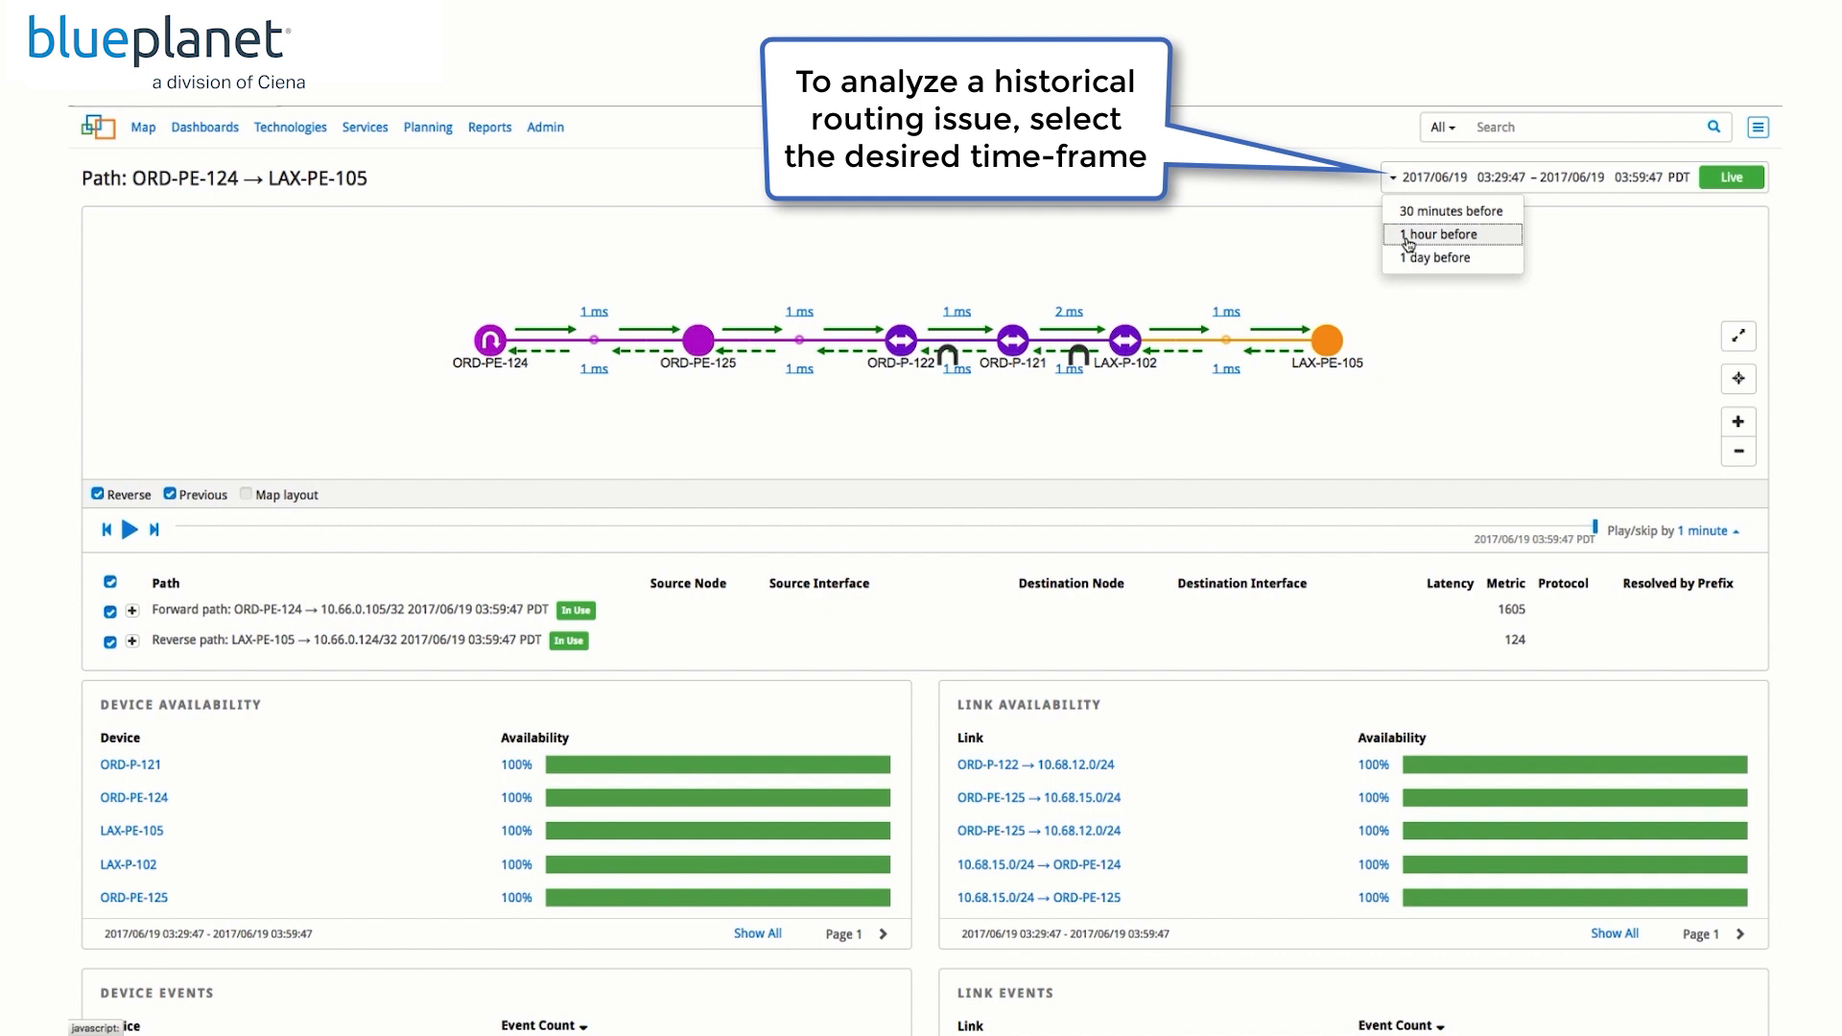
click(1438, 234)
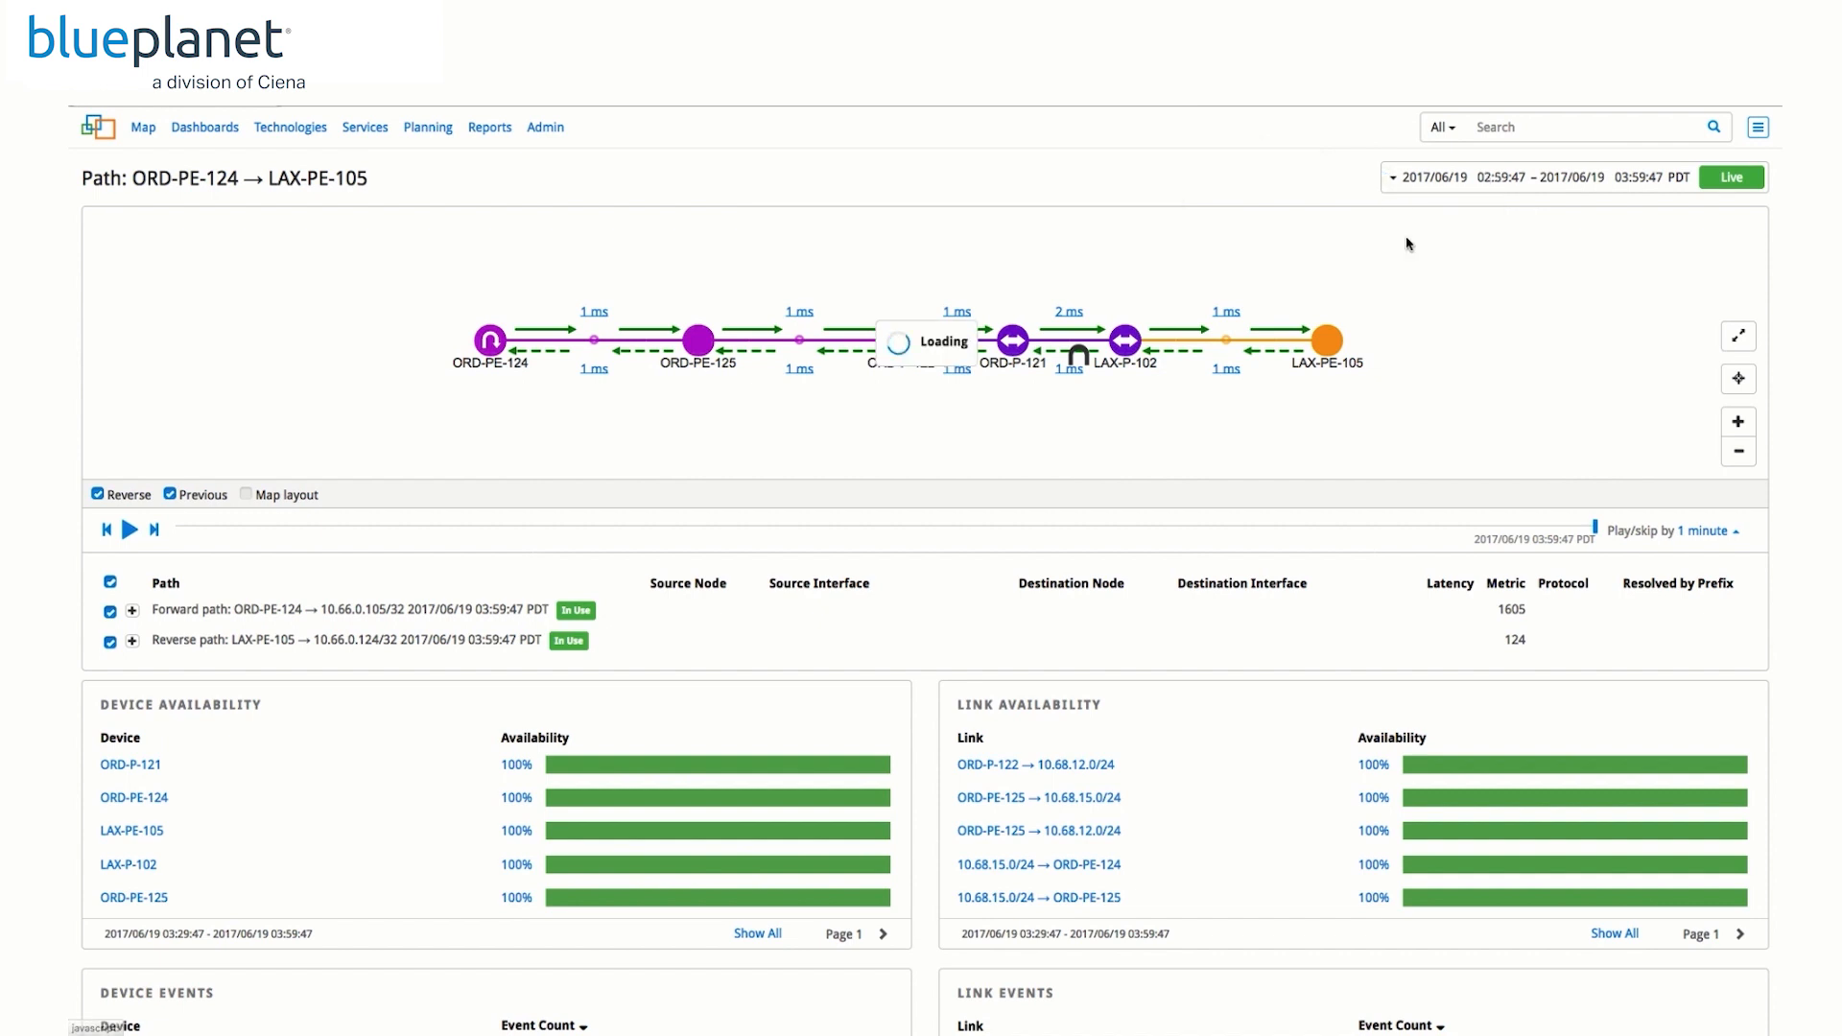
click(1708, 531)
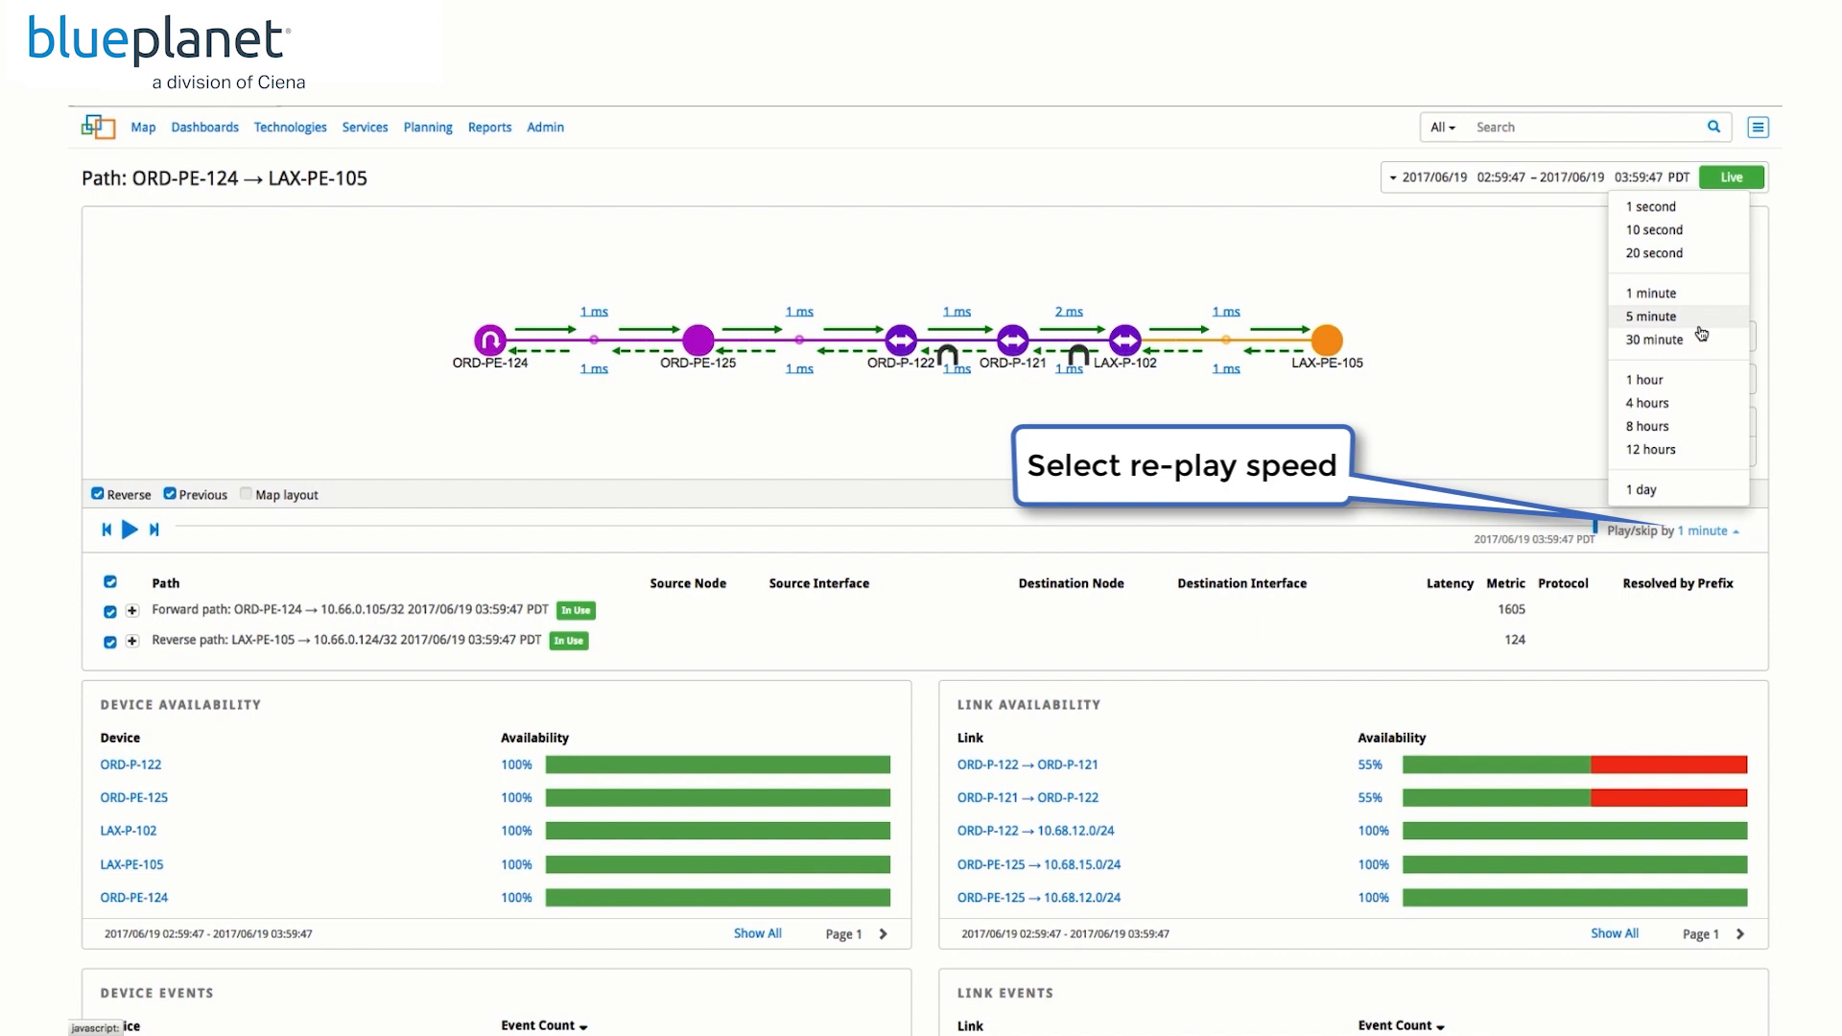
Step: Play and pause history at 5-minute steps, then expand the previous reverse path's hops
click(1650, 317)
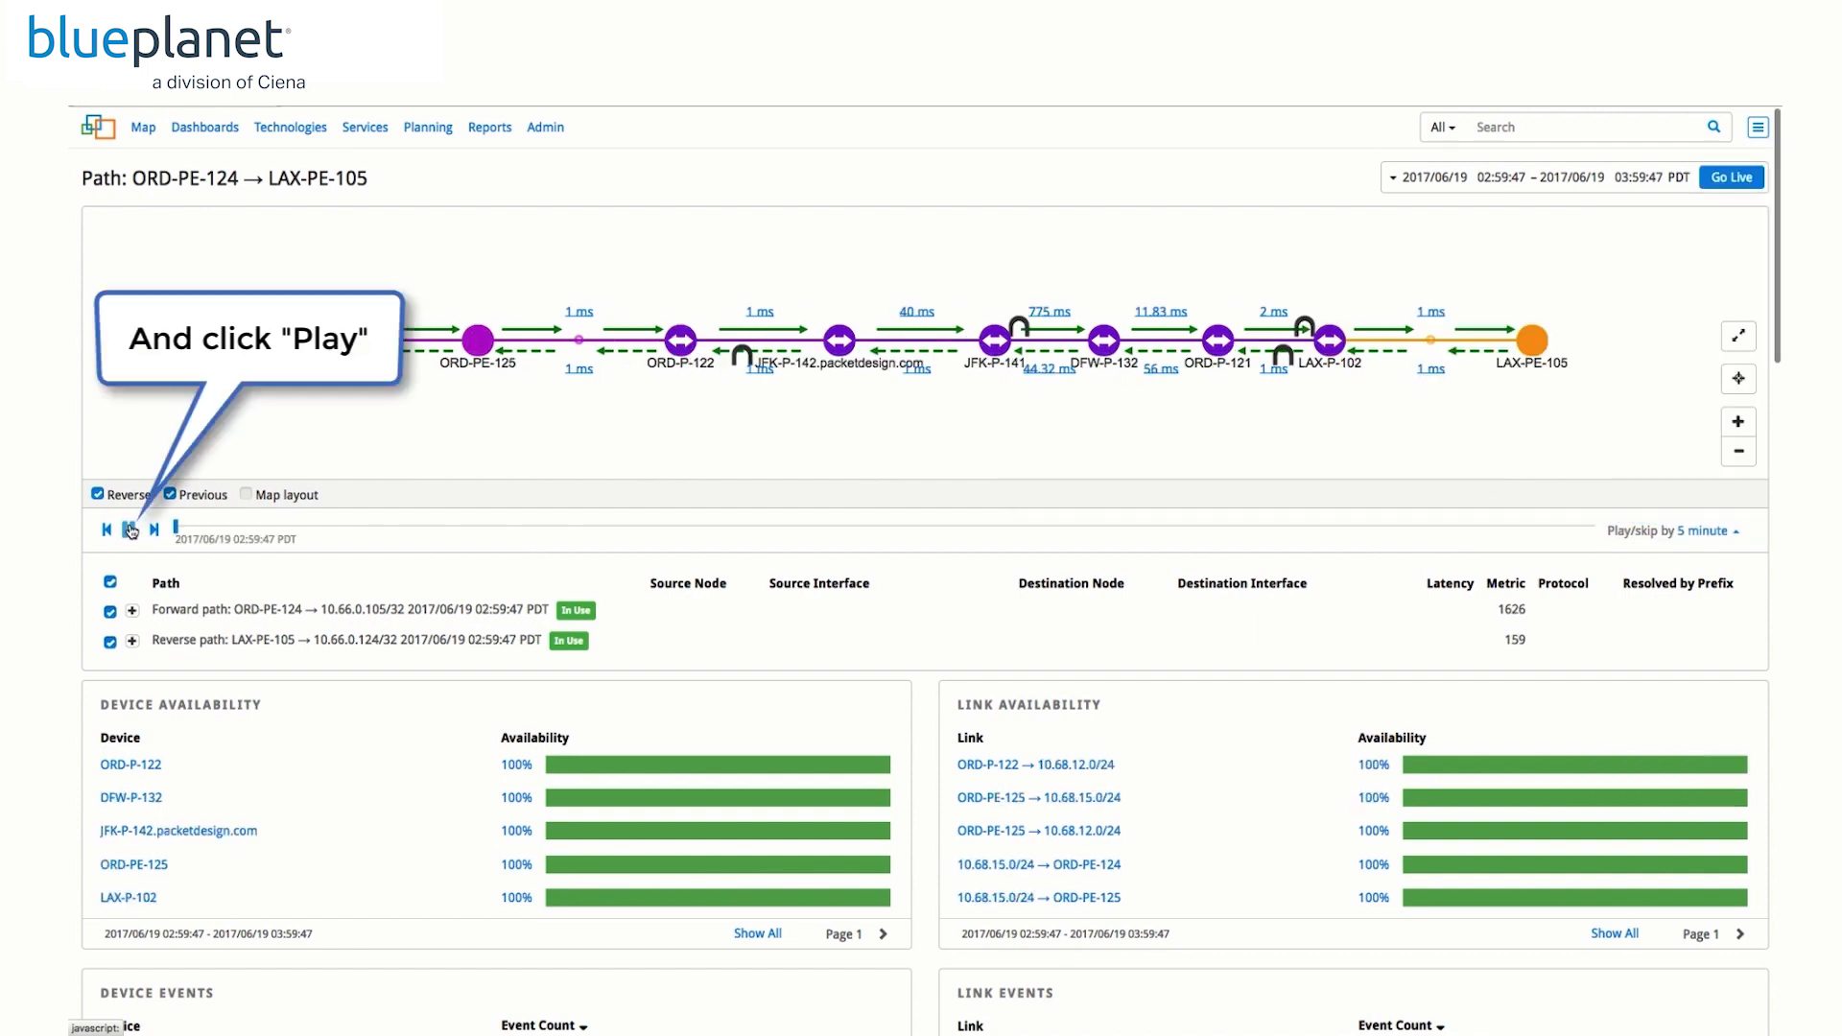
click(130, 529)
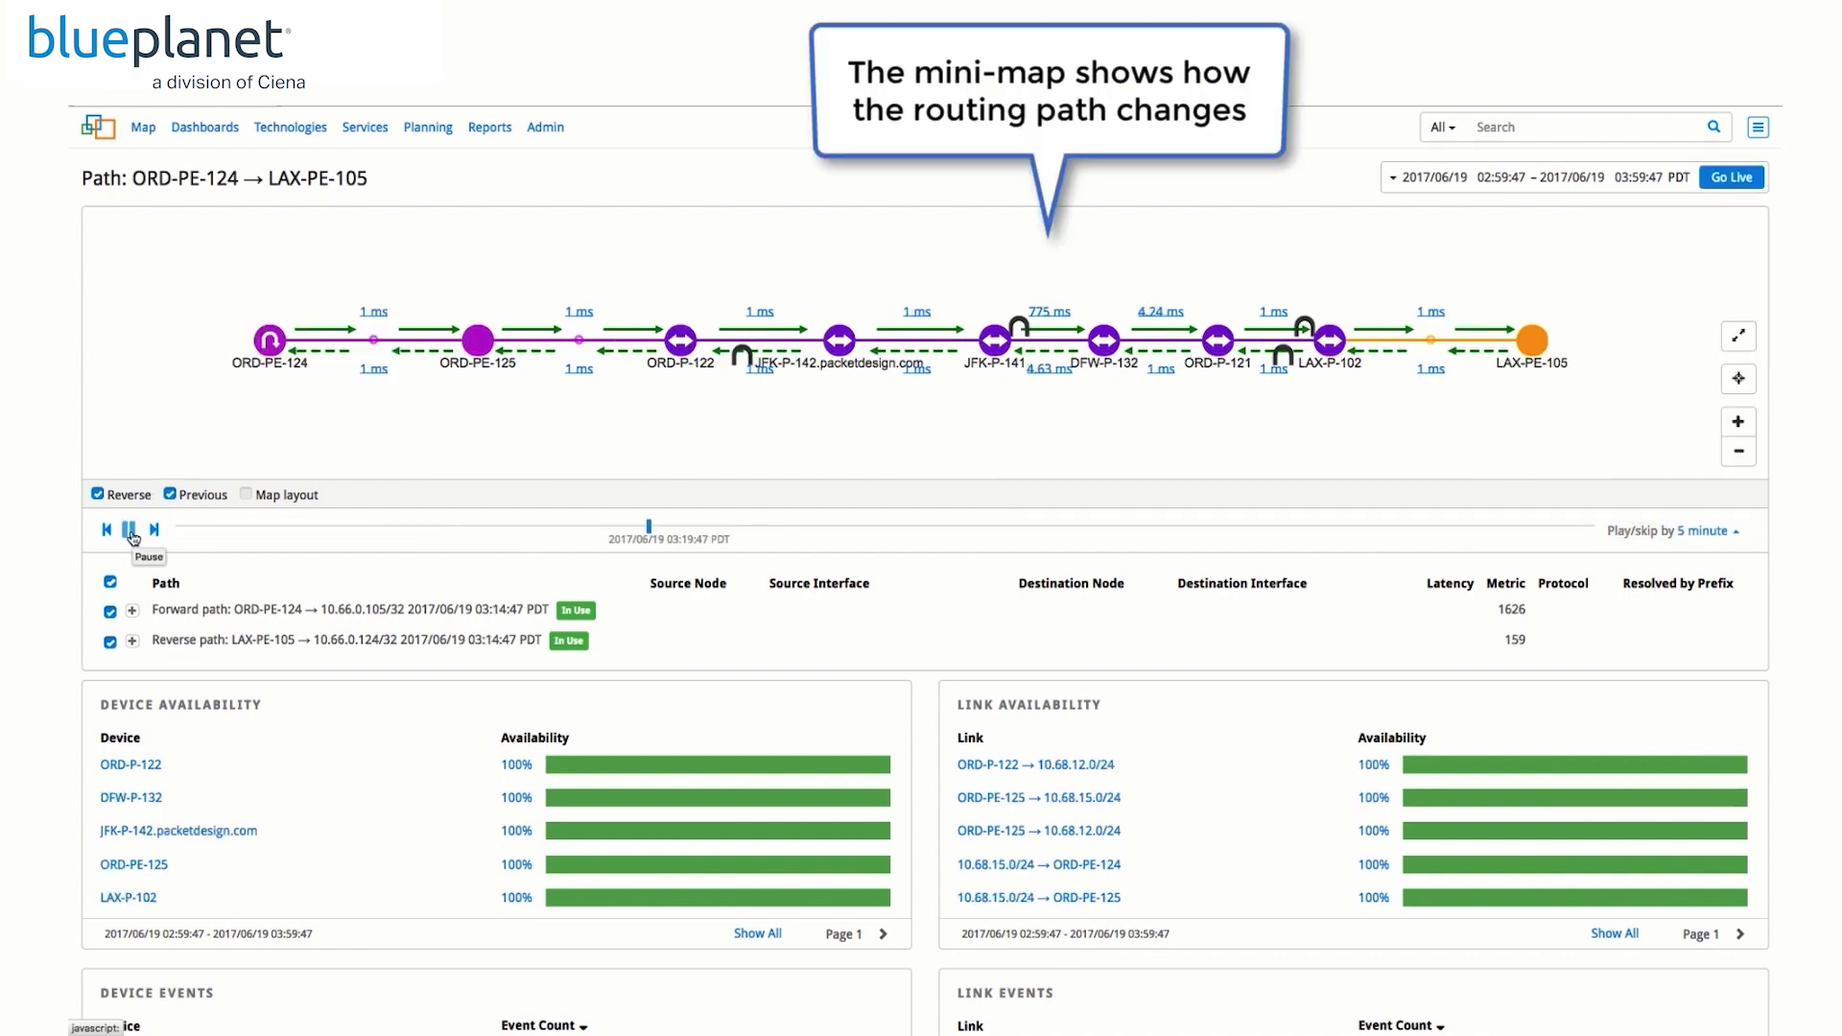
click(131, 530)
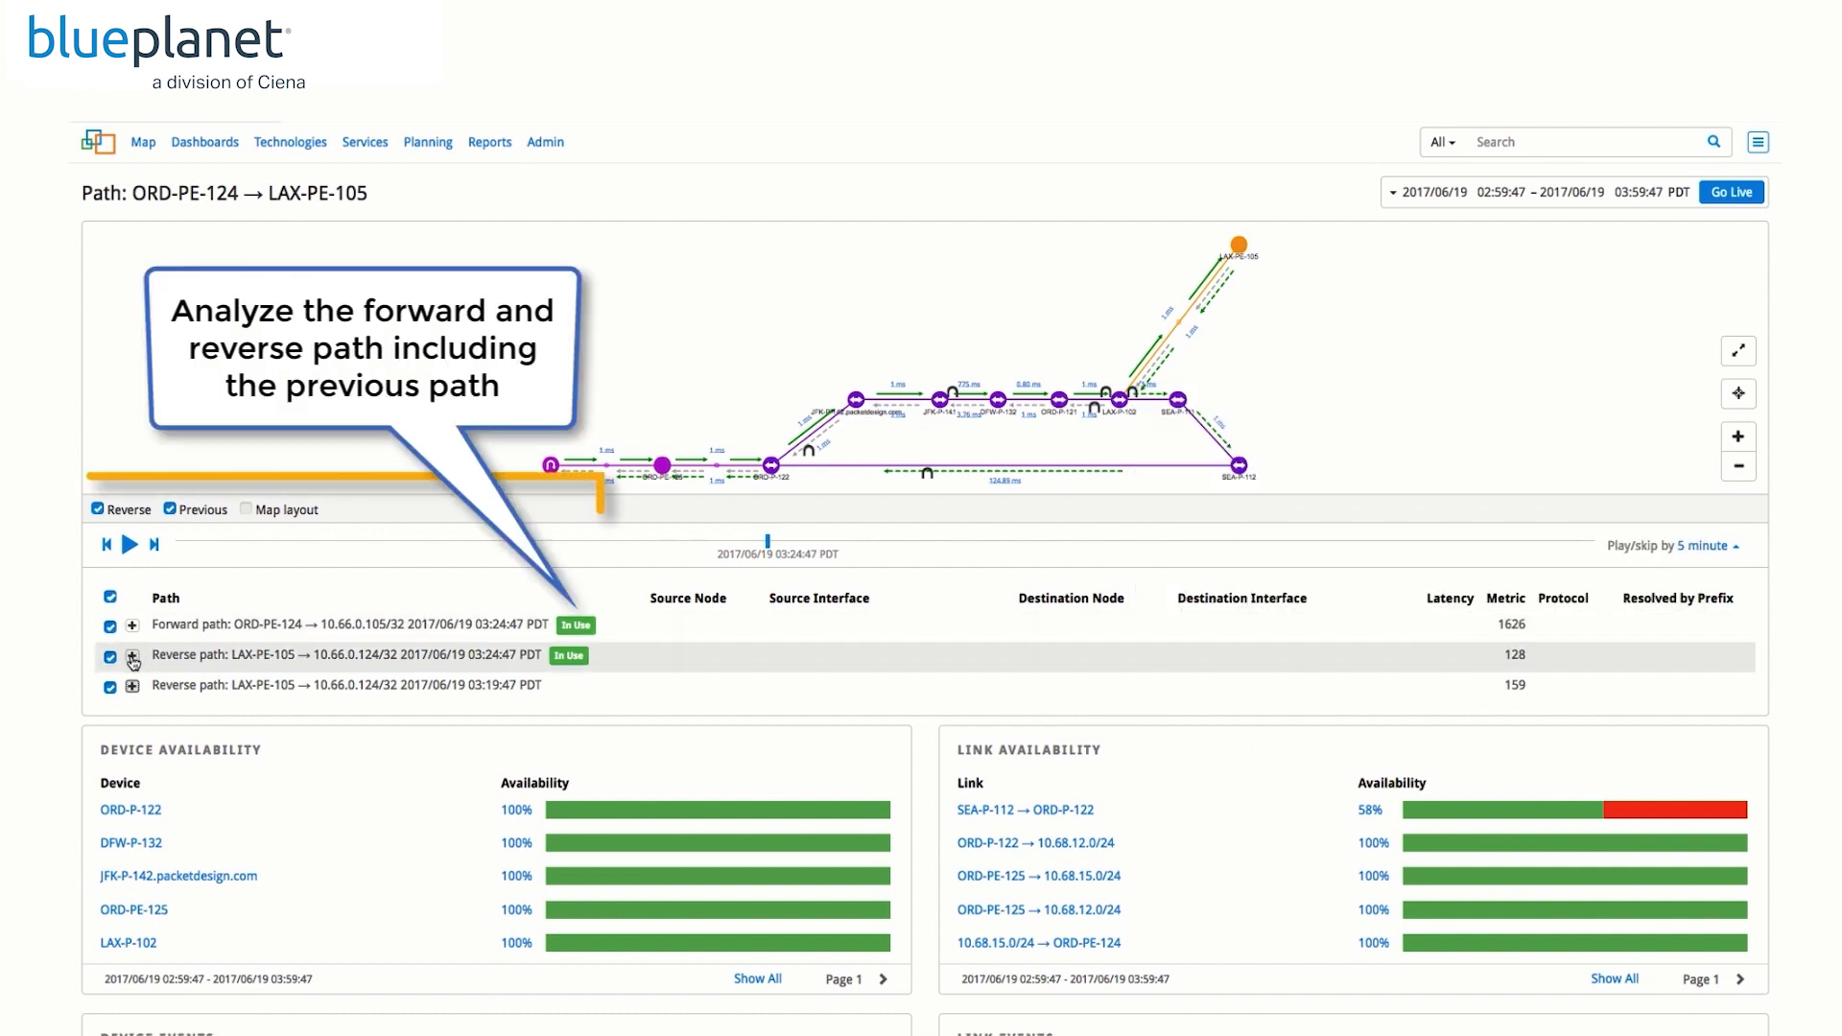
click(131, 685)
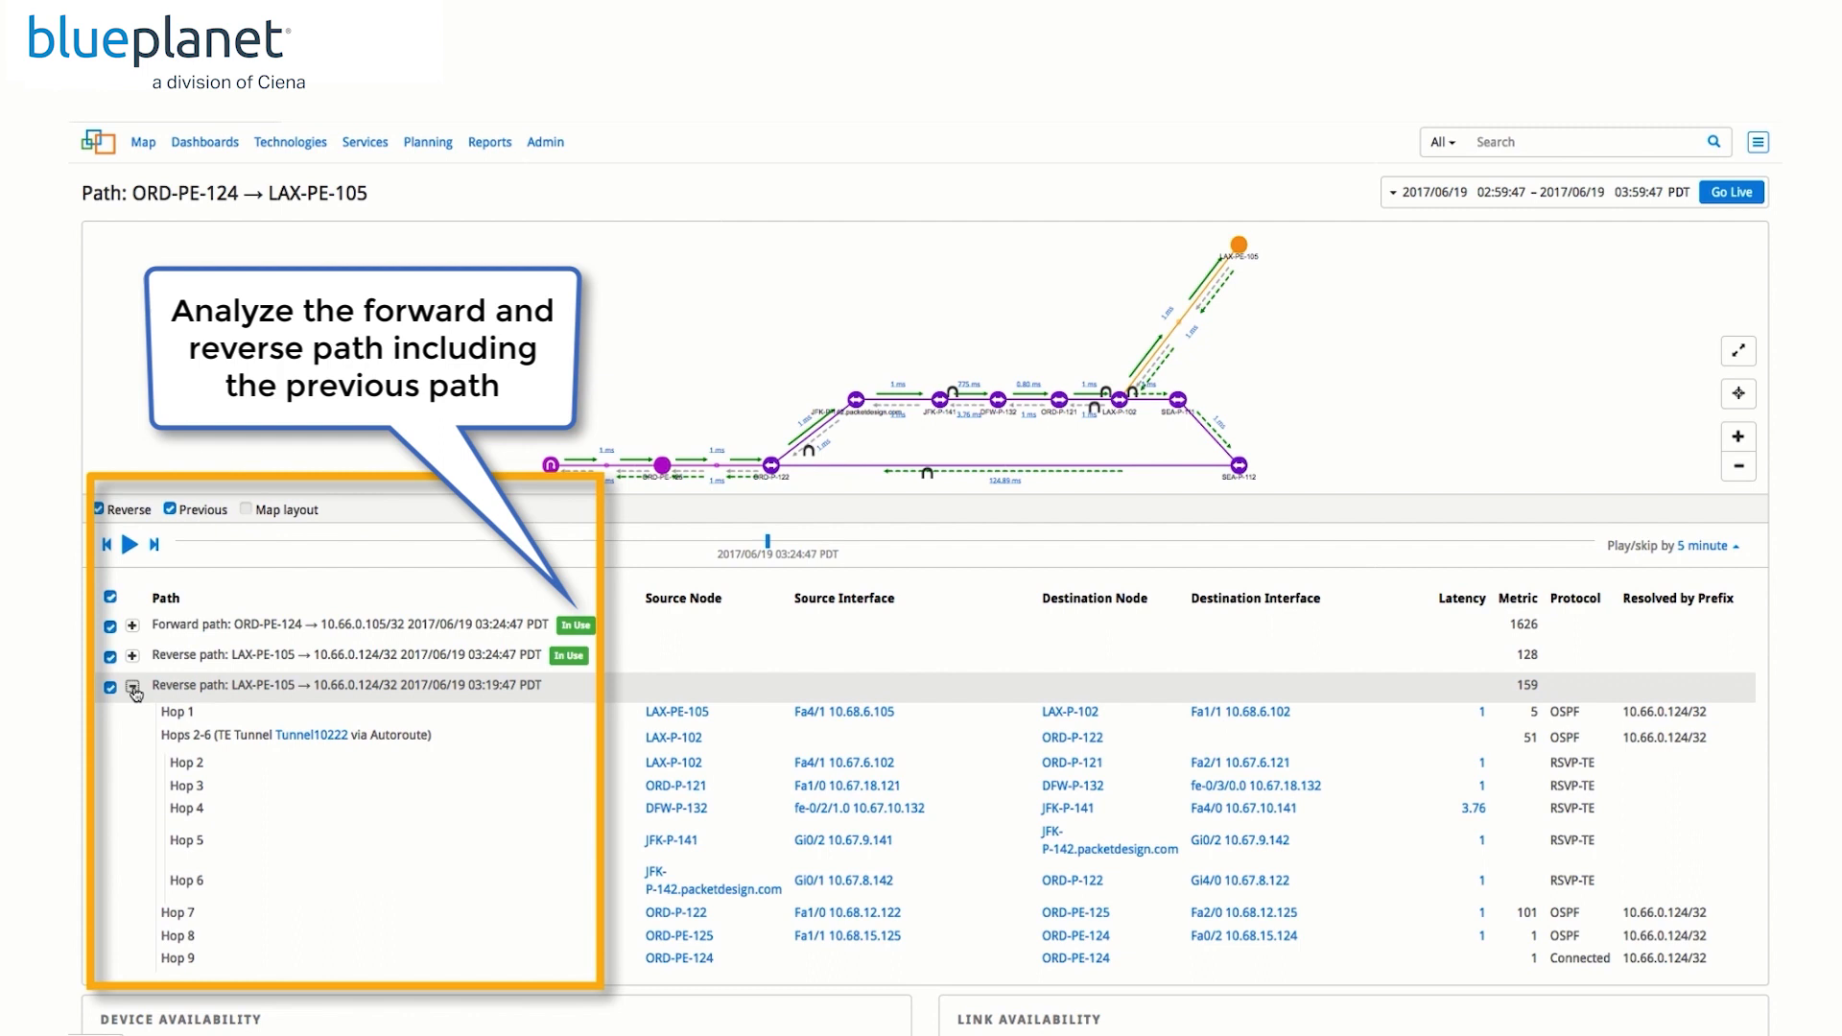